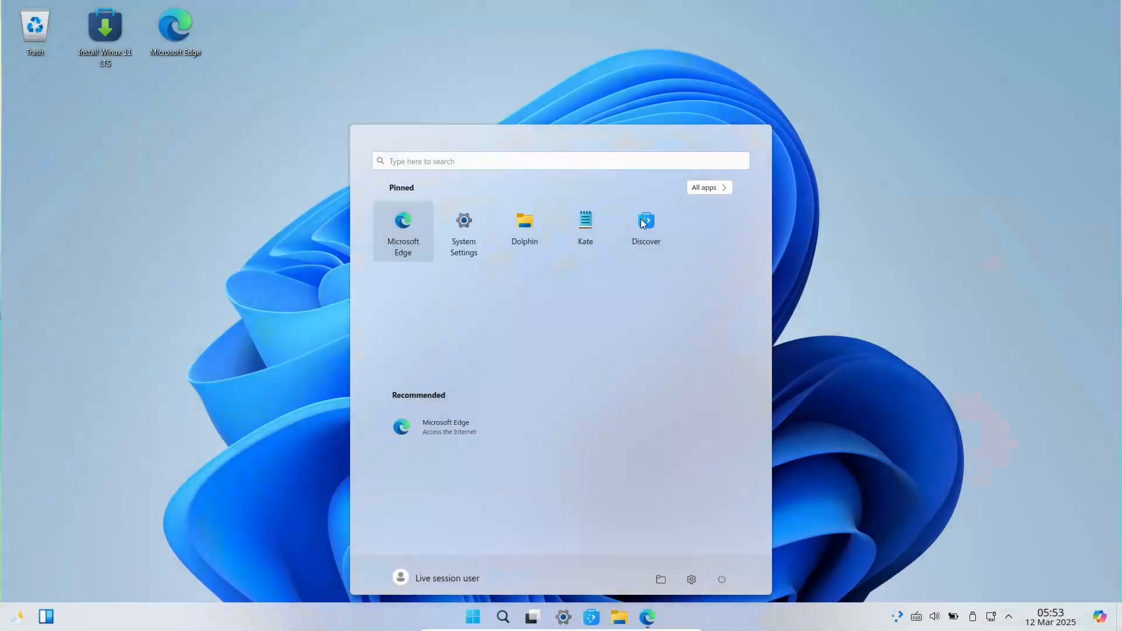
Show All apps in the Start Menu and scroll down the list to System Monitor.
{"action": "left_click", "coordinate": [704, 187]}
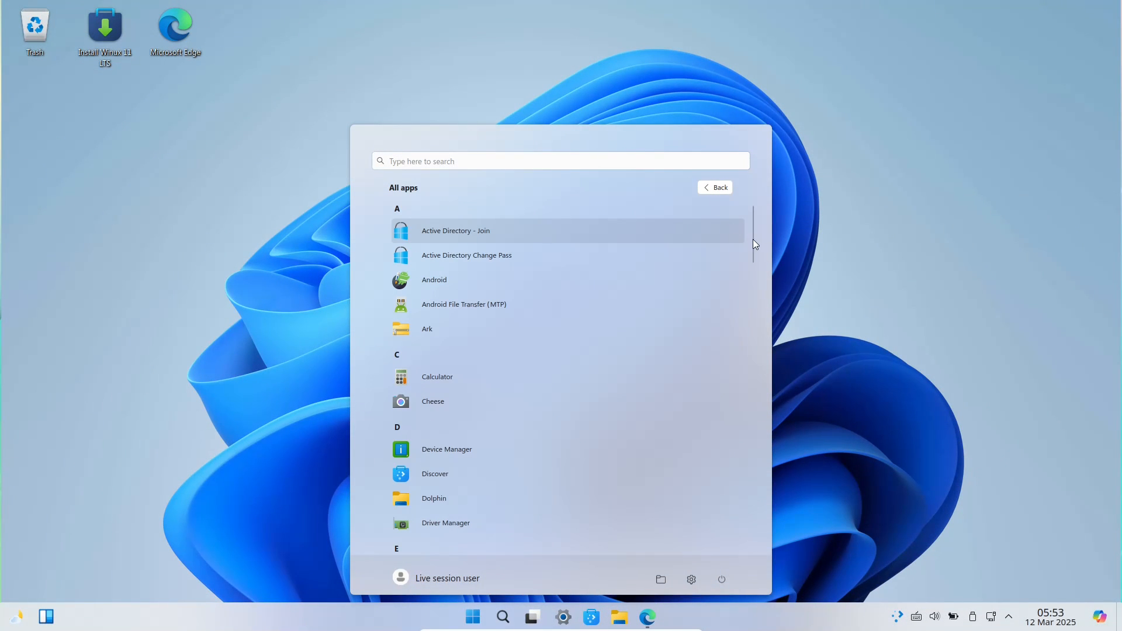
{"action": "scroll", "scroll_direction": "down", "scroll_amount": 3}
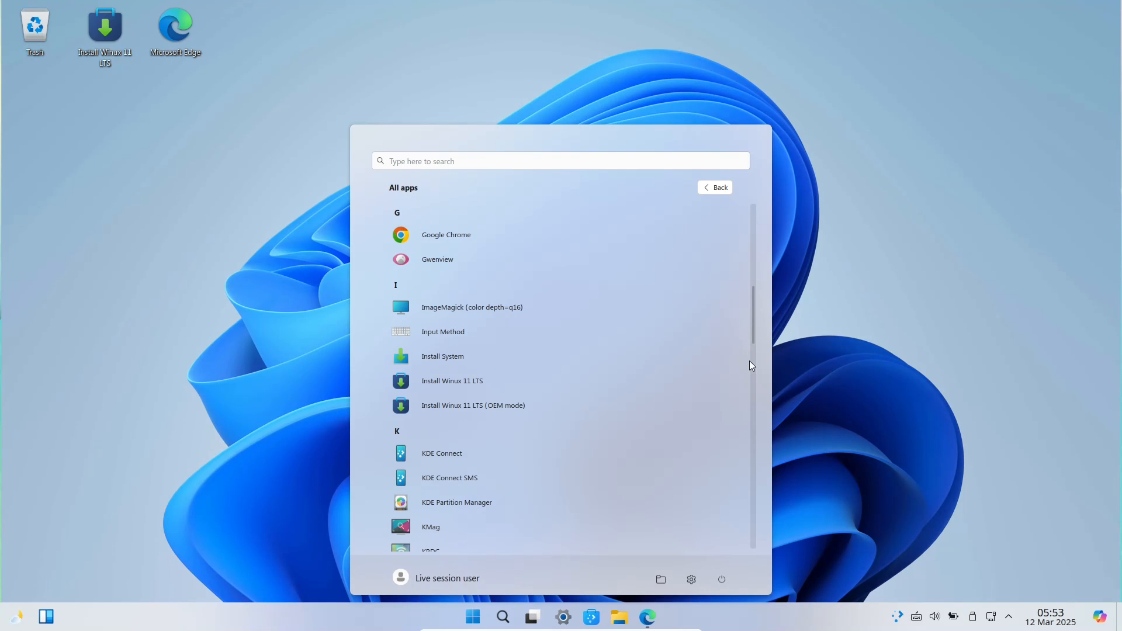
{"action": "scroll", "scroll_direction": "down", "scroll_amount": 3}
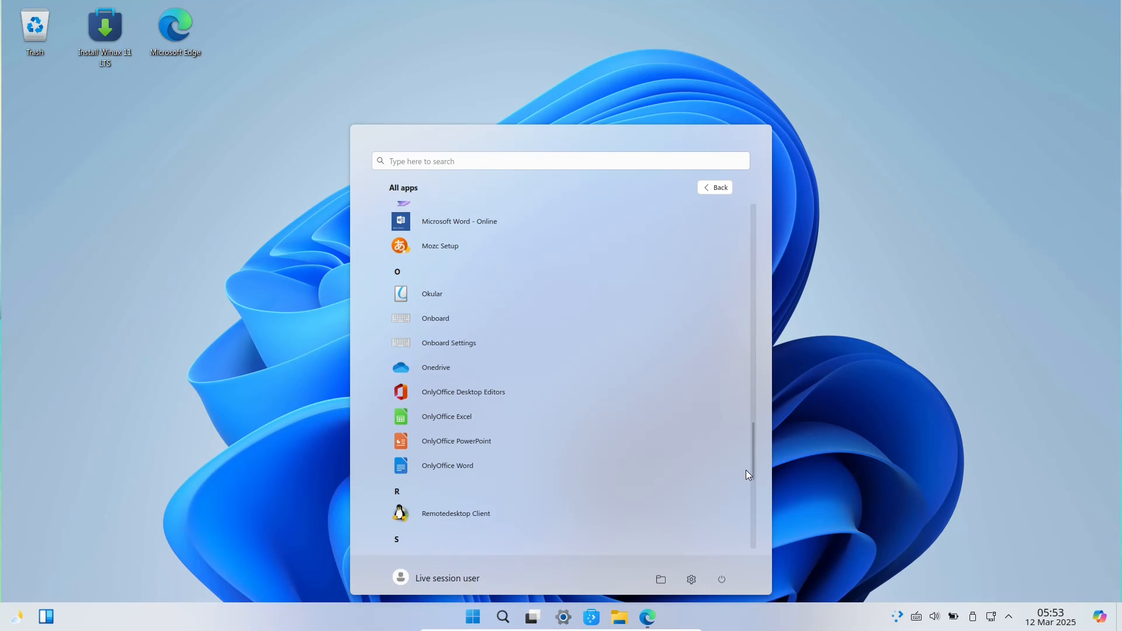
{"action": "scroll", "scroll_direction": "down", "scroll_amount": 3}
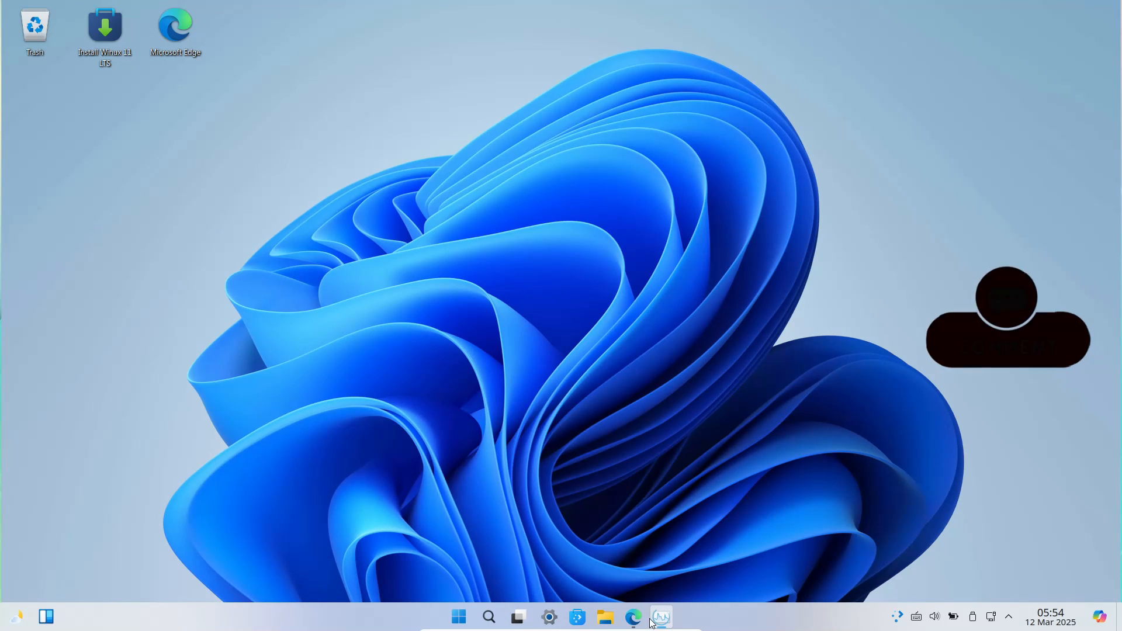
Bring up Edge on the Winux website and scroll through its homepage.
{"action": "left_click", "coordinate": [632, 618]}
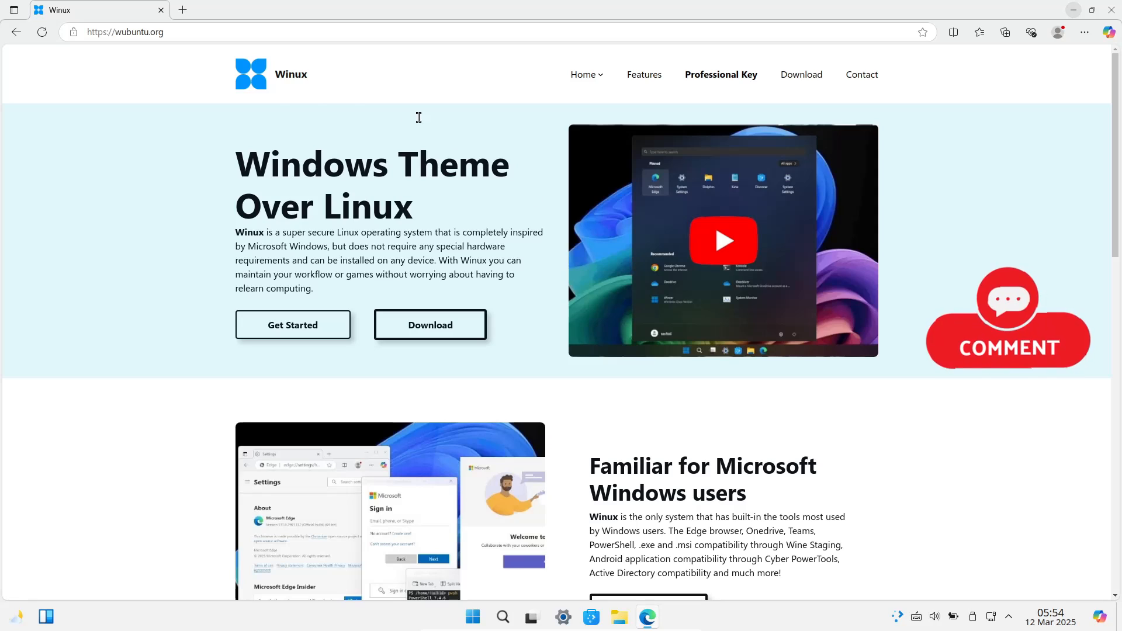
{"action": "scroll", "scroll_direction": "down", "scroll_amount": 3}
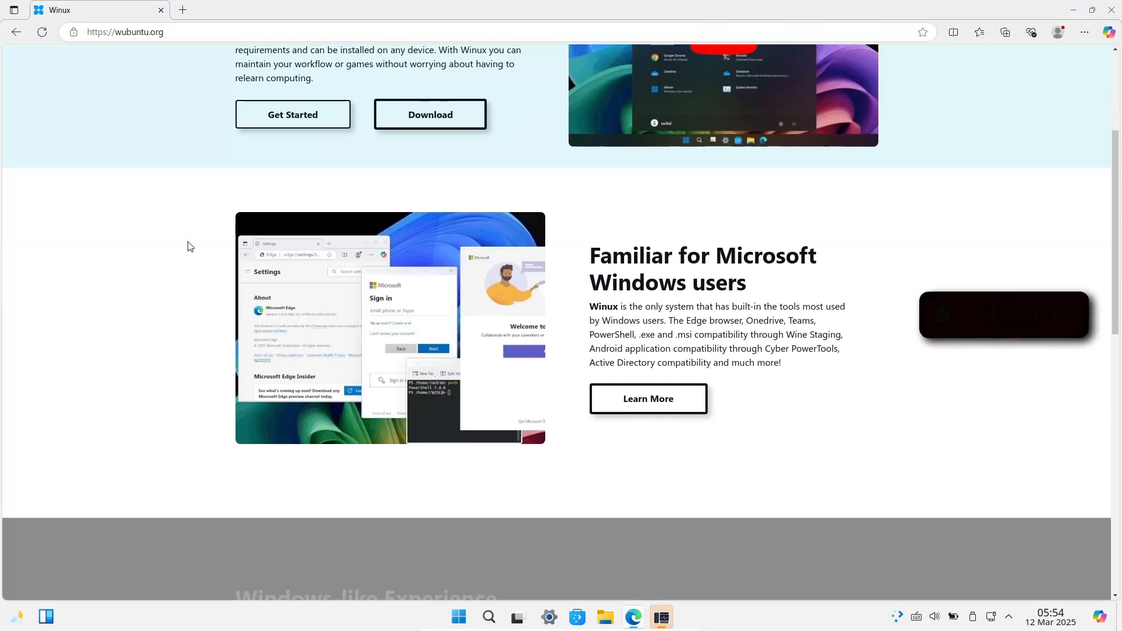
{"action": "scroll", "scroll_direction": "down", "scroll_amount": 3}
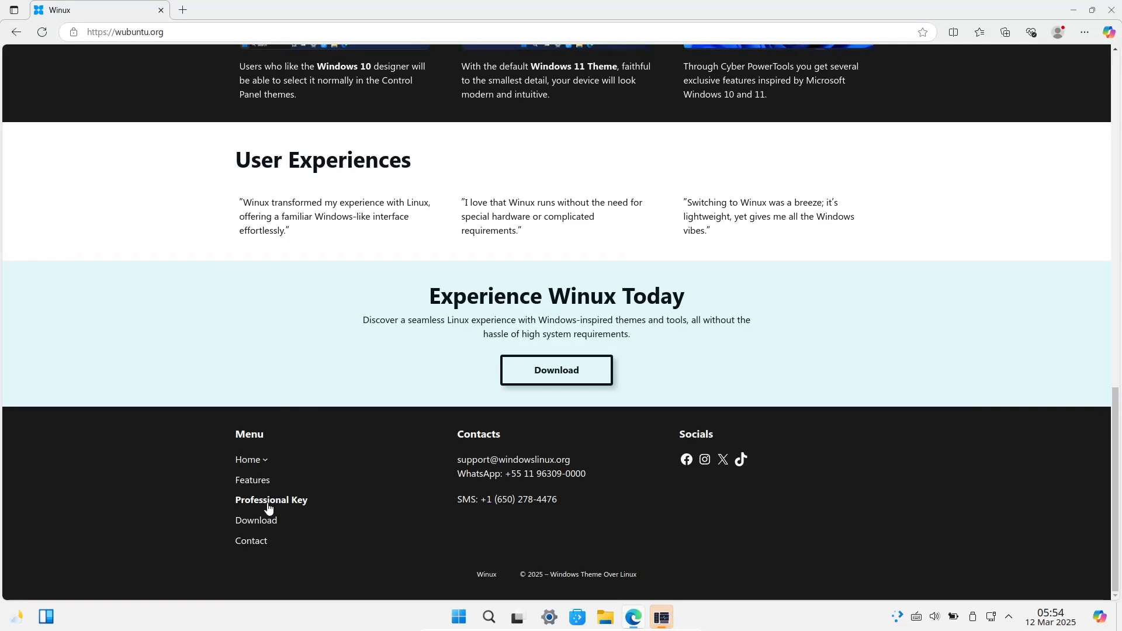
Open the Professional Key page from the footer and scroll through its pricing.
{"action": "left_click", "coordinate": [270, 499]}
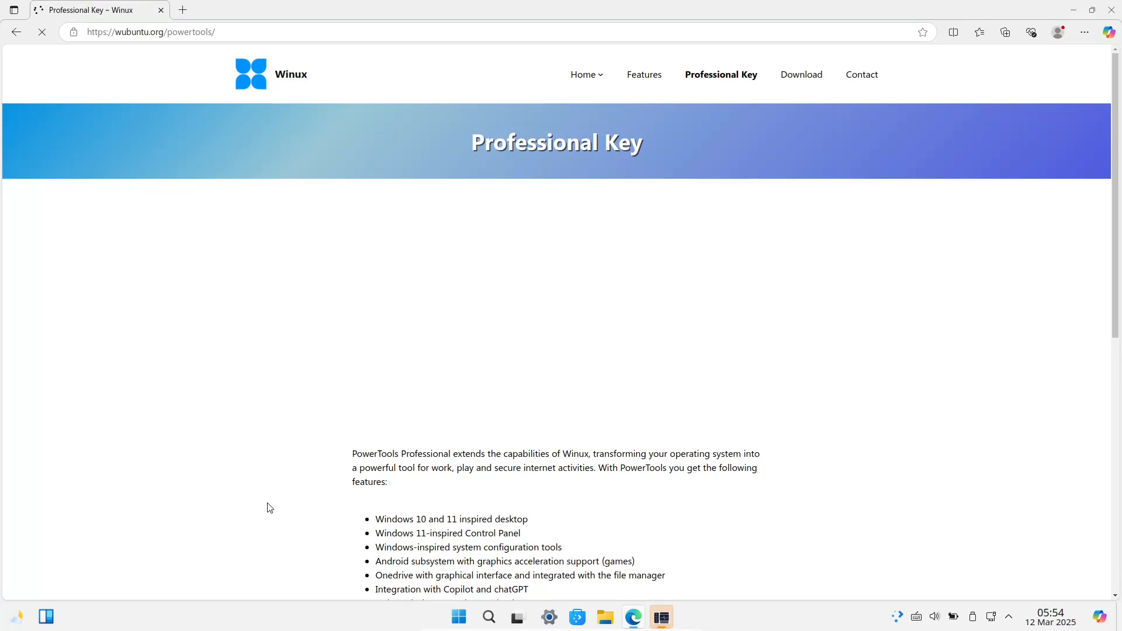
{"action": "scroll", "scroll_direction": "down", "scroll_amount": 3}
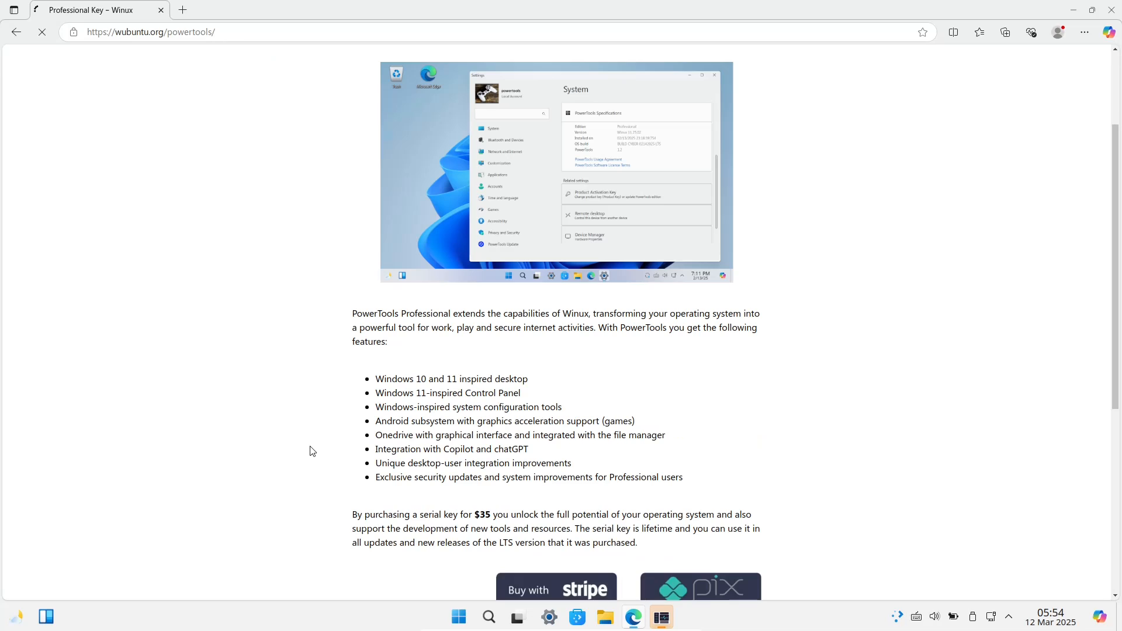
{"action": "scroll", "scroll_direction": "down", "scroll_amount": 3}
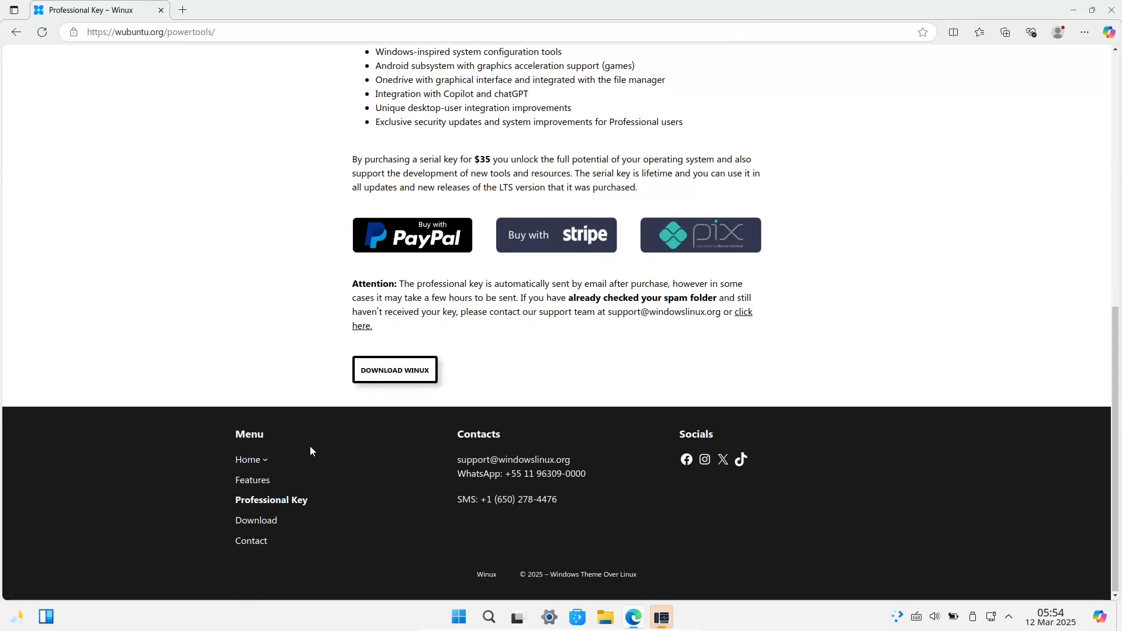
{"action": "scroll", "scroll_direction": "up", "scroll_amount": 3}
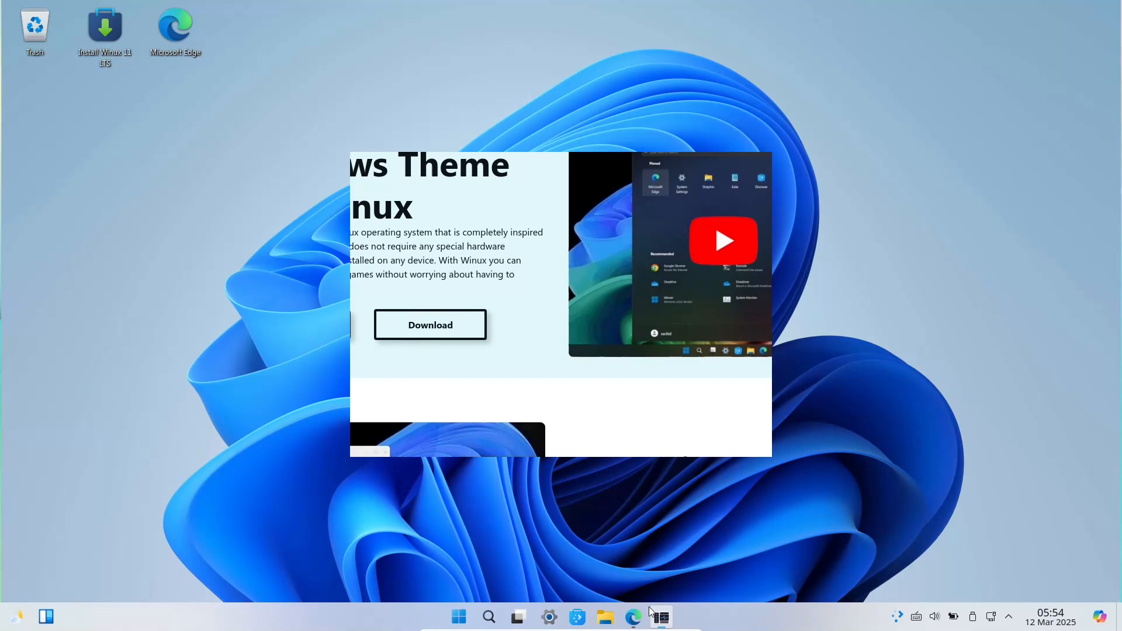
Restore Mission Center, maximize it, and view memory usage details.
{"action": "left_click", "coordinate": [660, 617]}
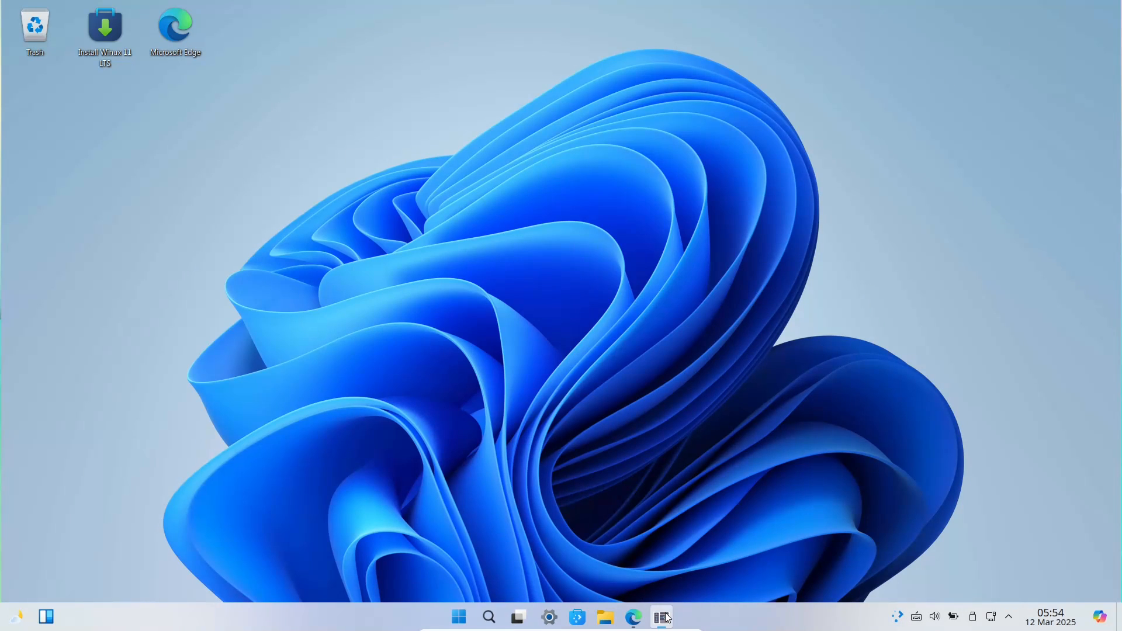
{"action": "left_click", "coordinate": [659, 617]}
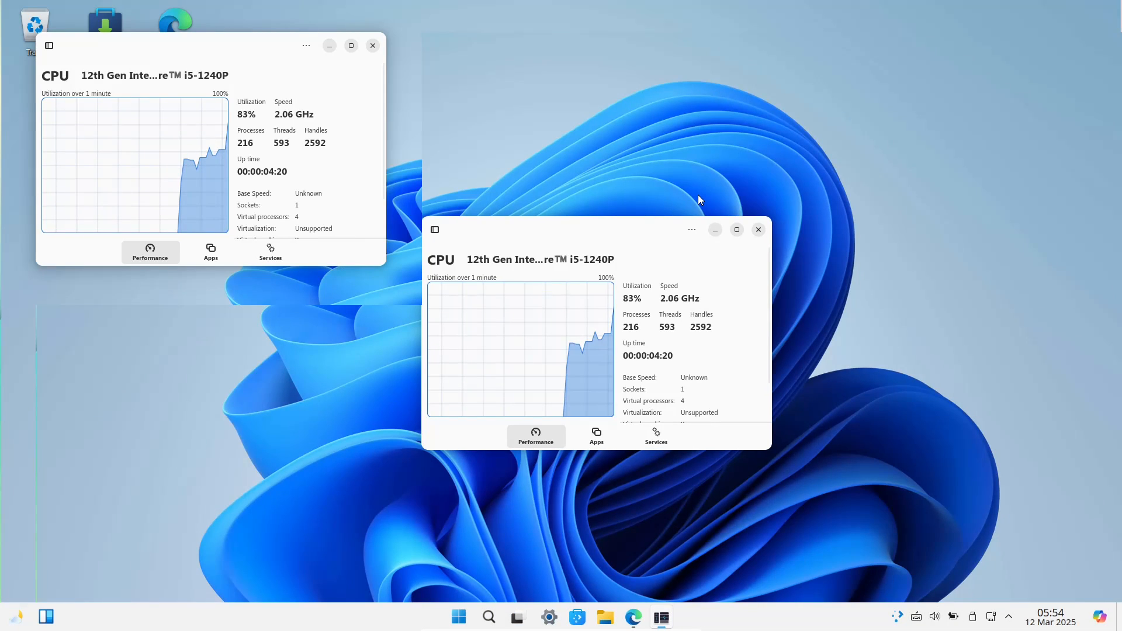
{"action": "left_click", "coordinate": [737, 229]}
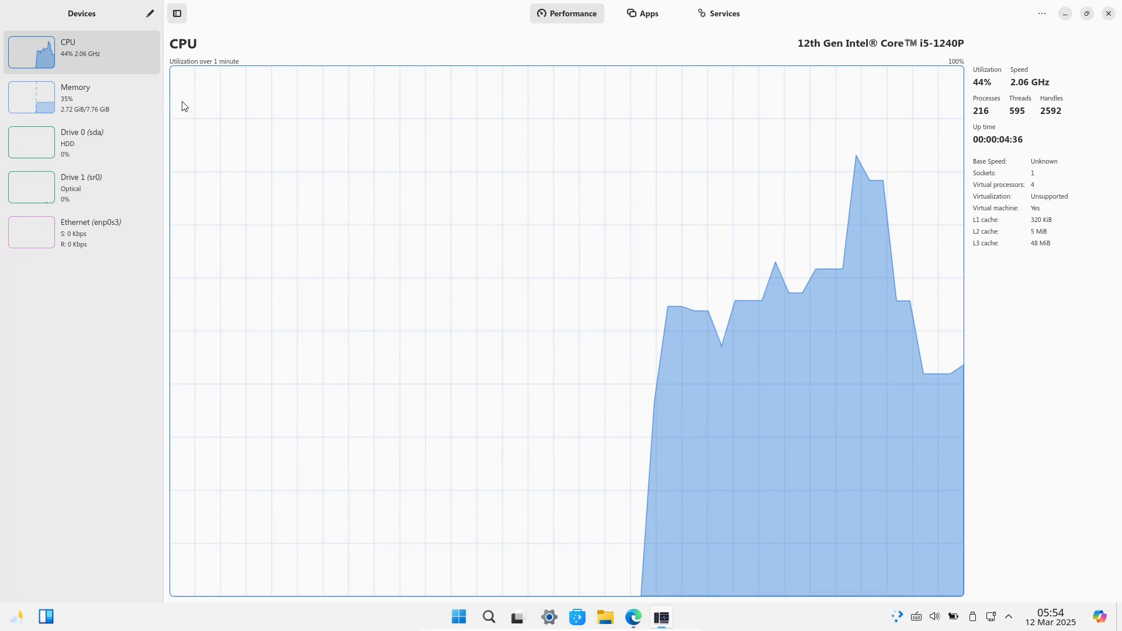
{"action": "left_click", "coordinate": [76, 98]}
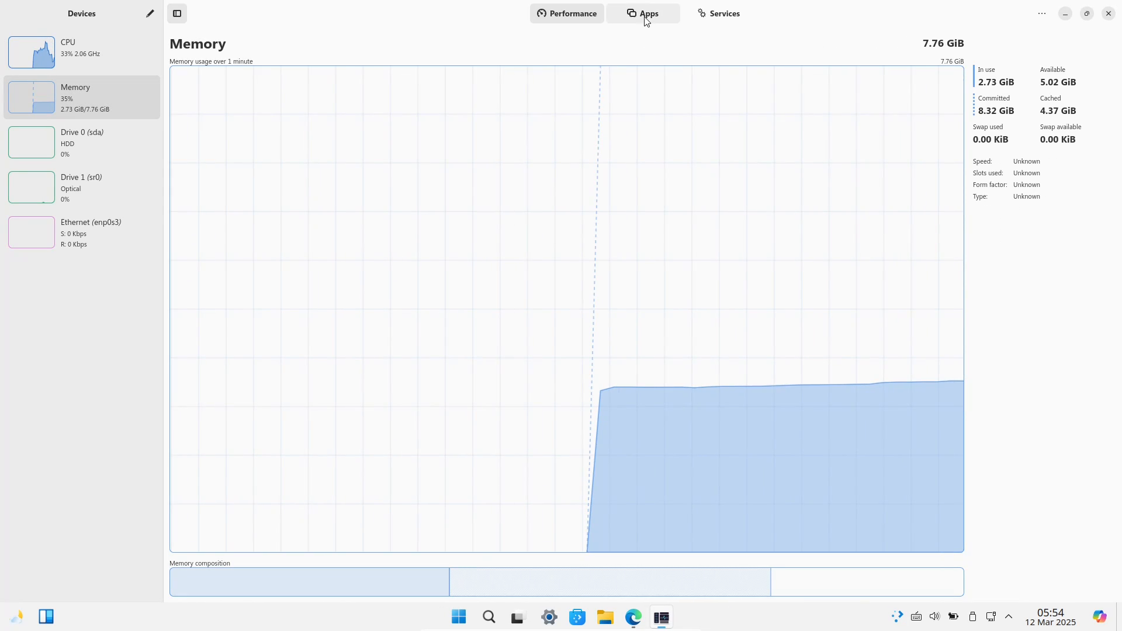
Browse the Apps list of running processes, then the Services list.
{"action": "left_click", "coordinate": [642, 13]}
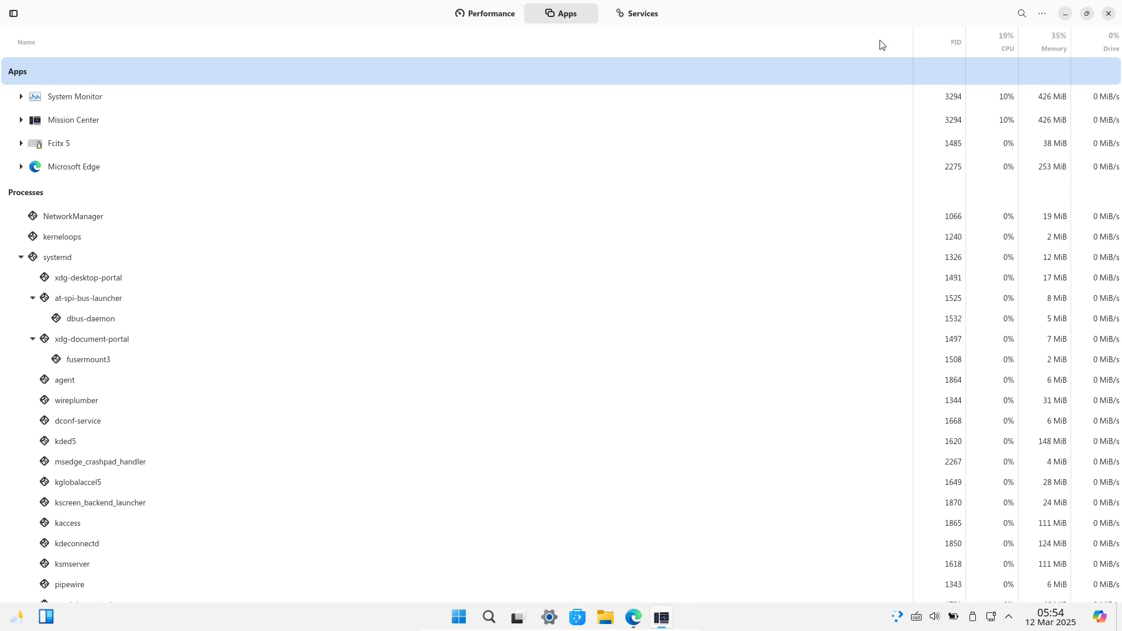
{"action": "scroll", "scroll_direction": "down", "scroll_amount": 3}
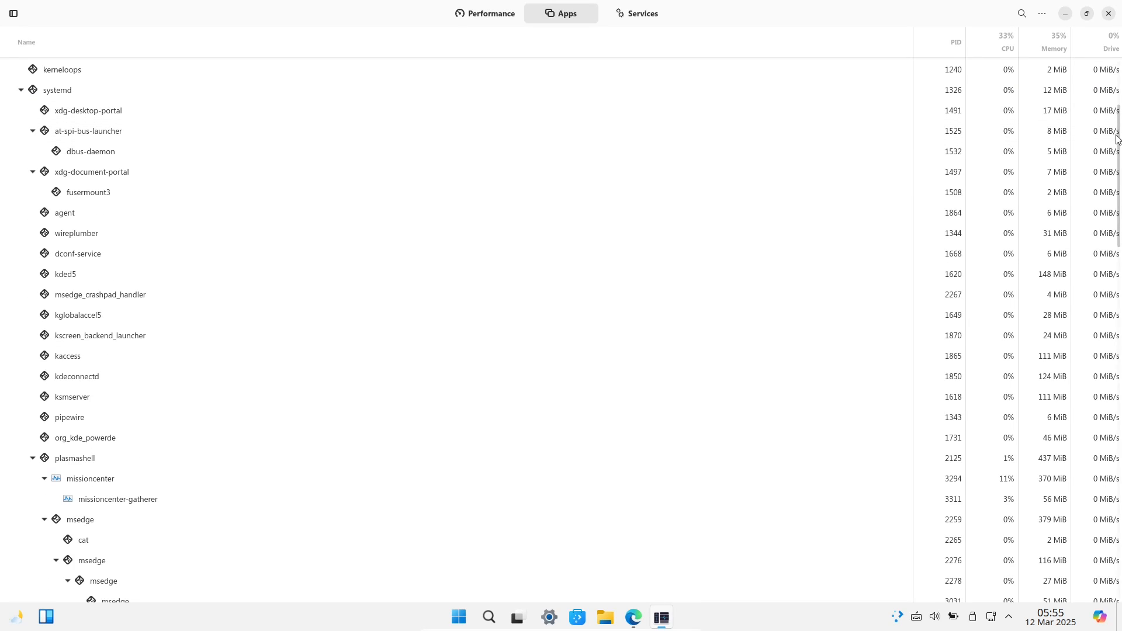
{"action": "scroll", "scroll_direction": "up", "scroll_amount": 3}
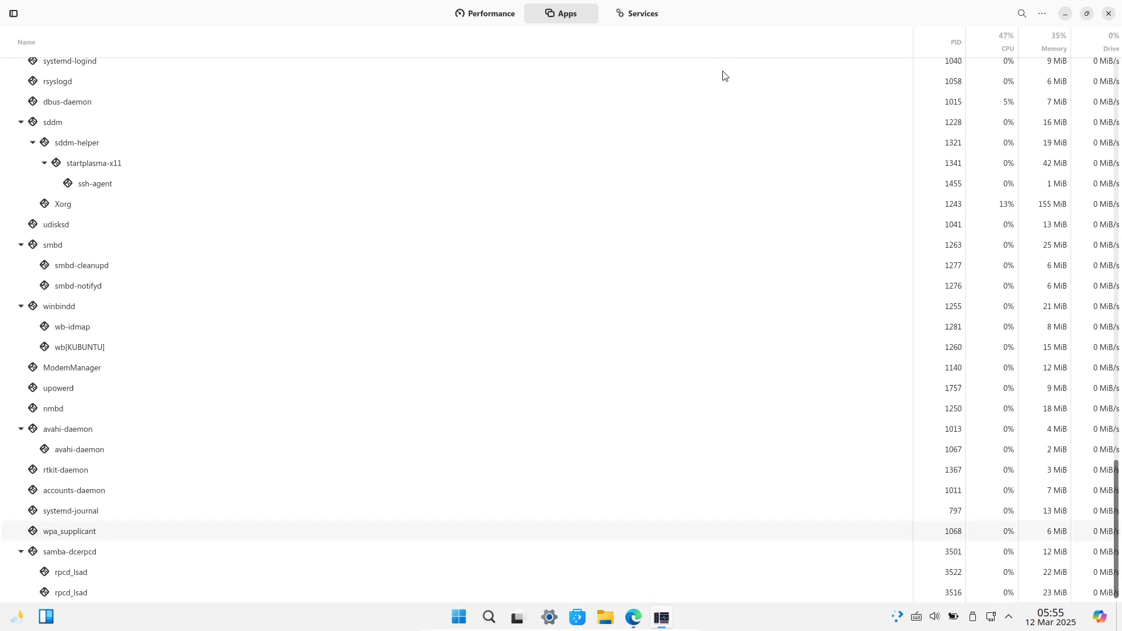
{"action": "left_click", "coordinate": [636, 13]}
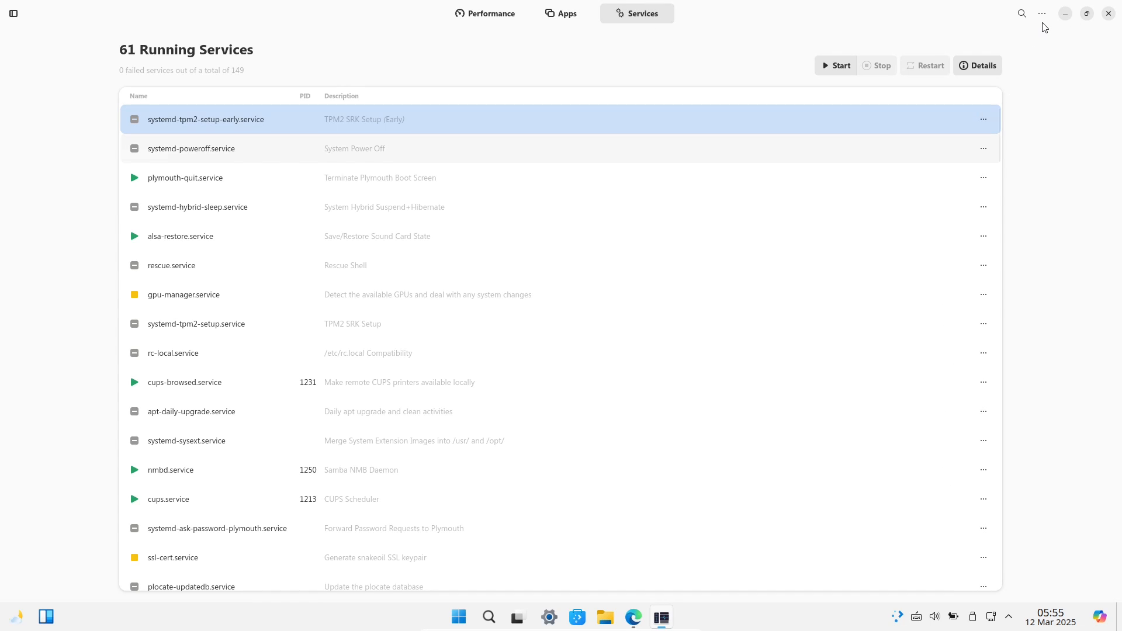
Show the About Mission Center dialog from the ⋯ menu, then dismiss it.
{"action": "left_click", "coordinate": [1042, 13]}
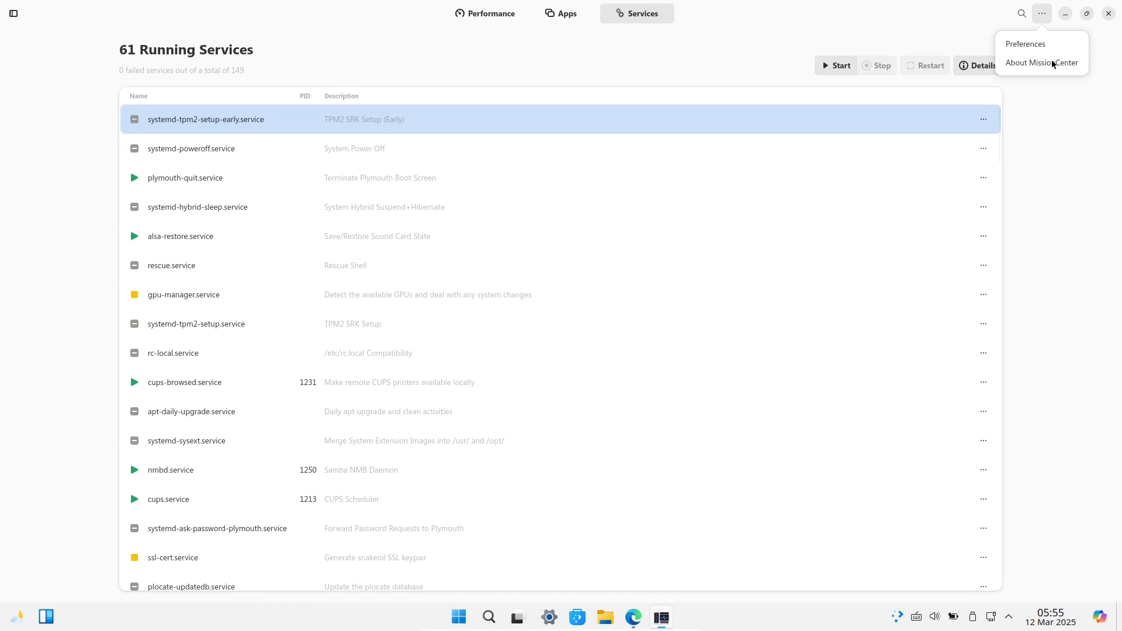
{"action": "left_click", "coordinate": [1042, 63]}
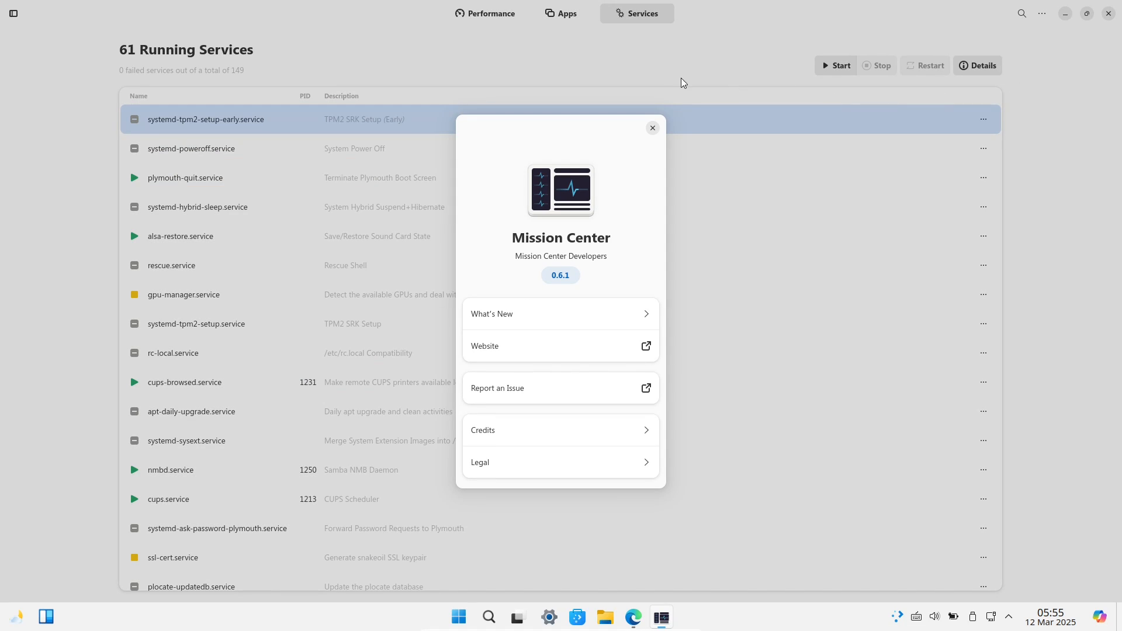
{"action": "left_click", "coordinate": [650, 127]}
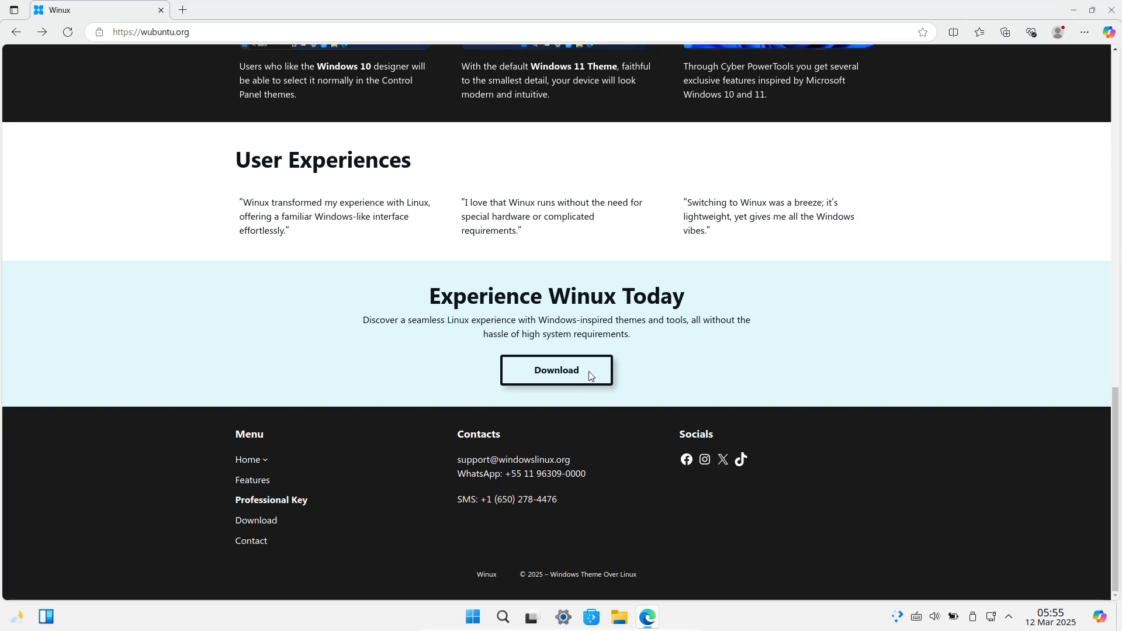
Follow Download and DOWNLOAD WINUX to the SourceForge files page, then close Edge.
{"action": "left_click", "coordinate": [556, 370]}
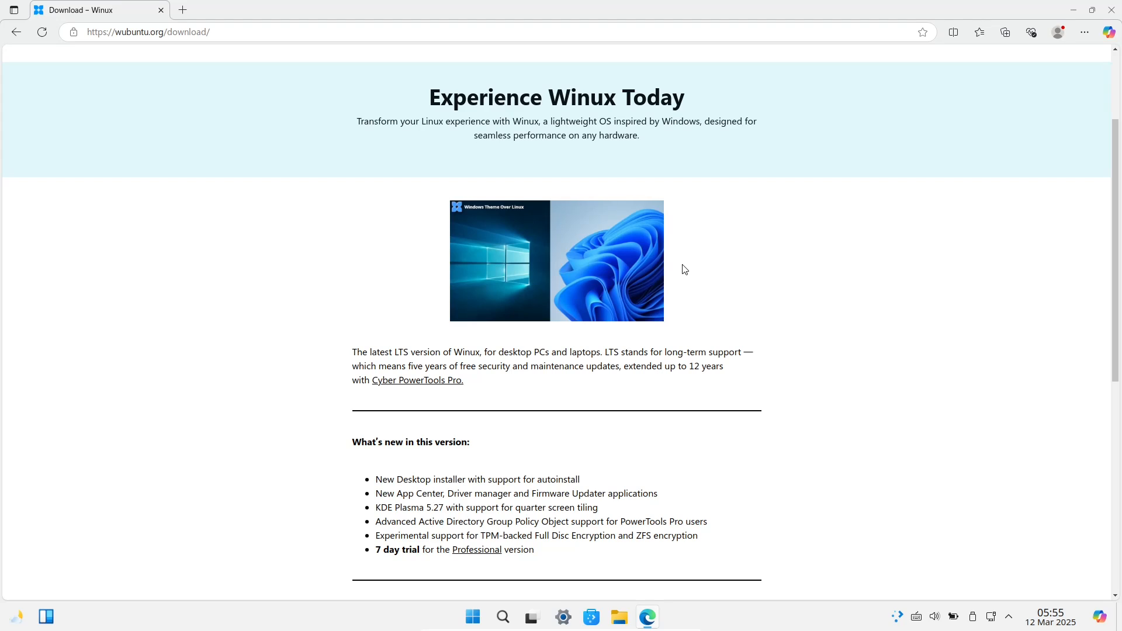
{"action": "scroll", "scroll_direction": "down", "scroll_amount": 3}
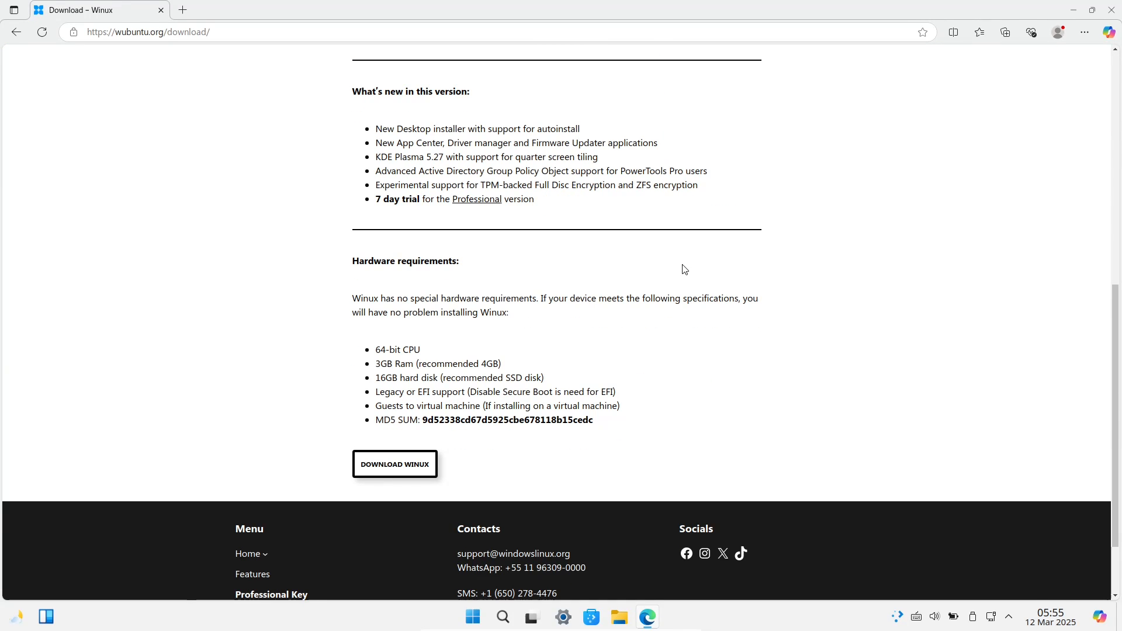
{"action": "mouse_move", "coordinate": [1091, 10]}
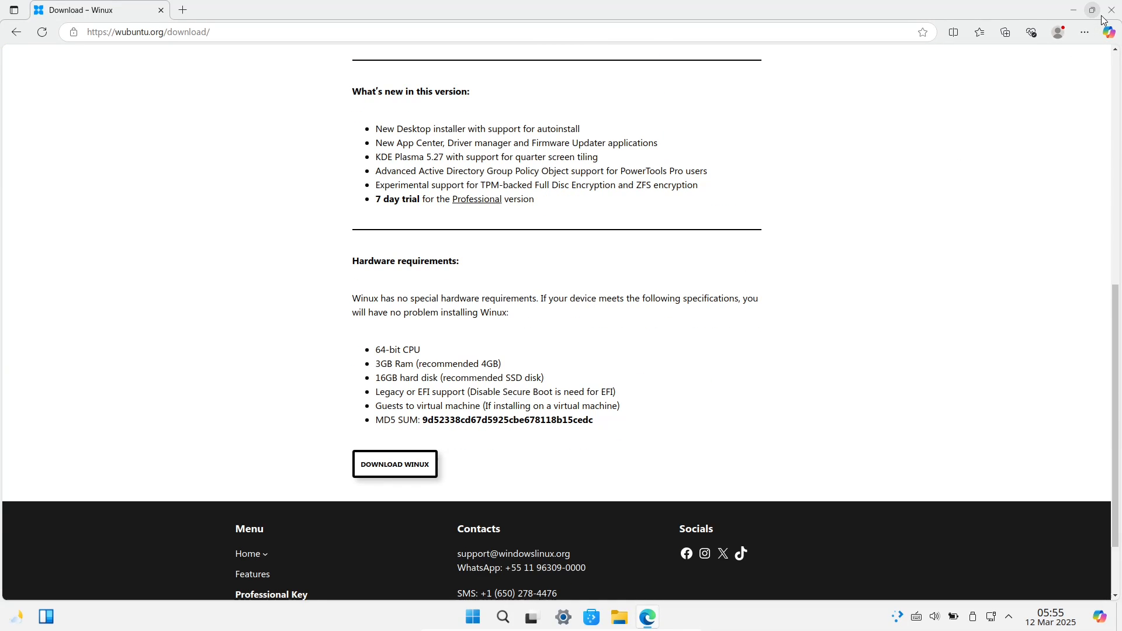
{"action": "left_click", "coordinate": [394, 464]}
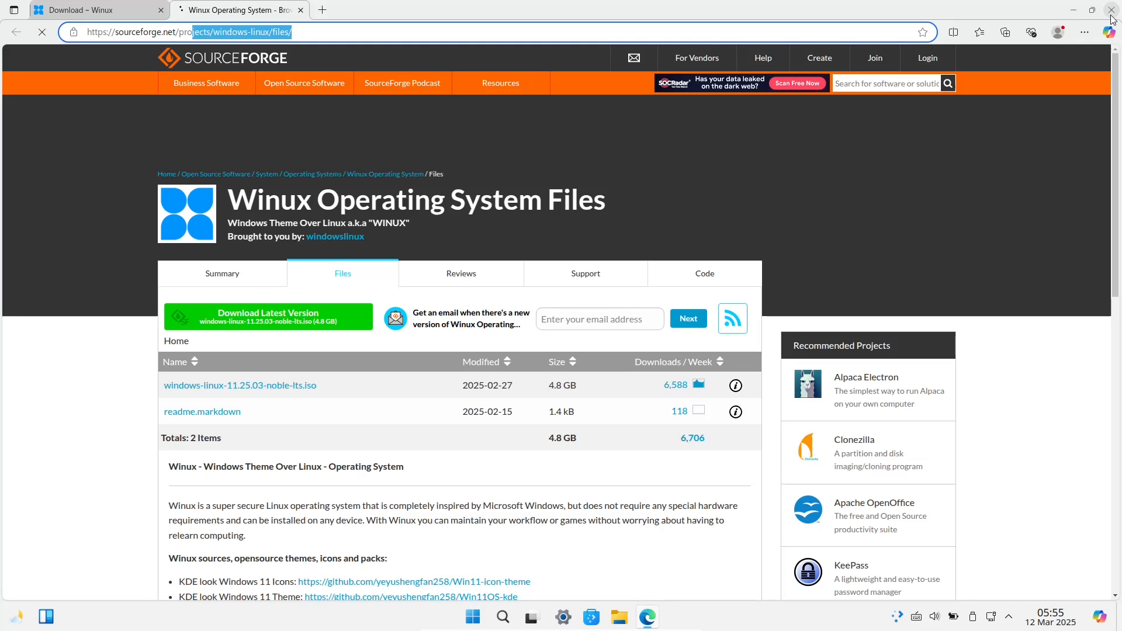
{"action": "left_click", "coordinate": [1112, 9]}
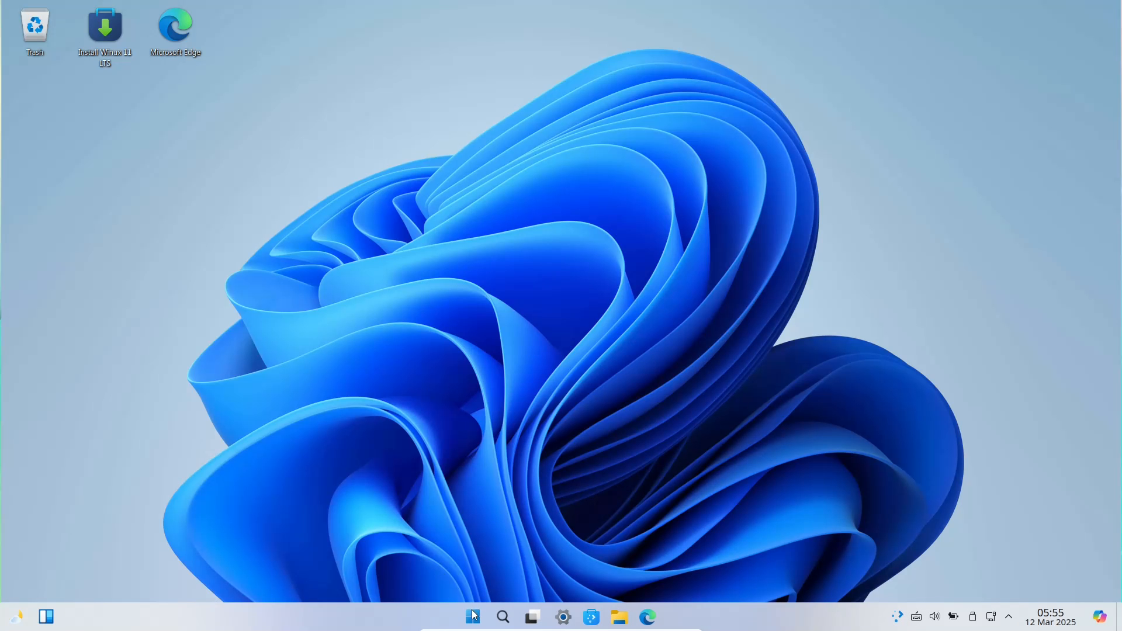
Launch the Install Winux 11 LTS installer, then cancel and confirm quitting it.
{"action": "left_click", "coordinate": [471, 617]}
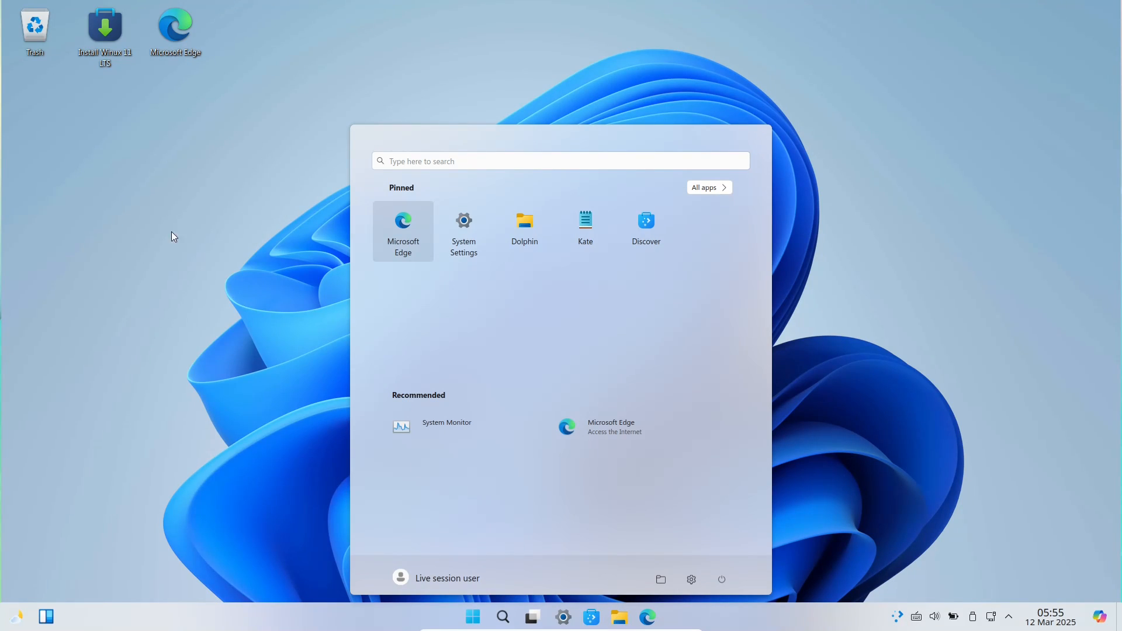
{"action": "left_click", "coordinate": [104, 32]}
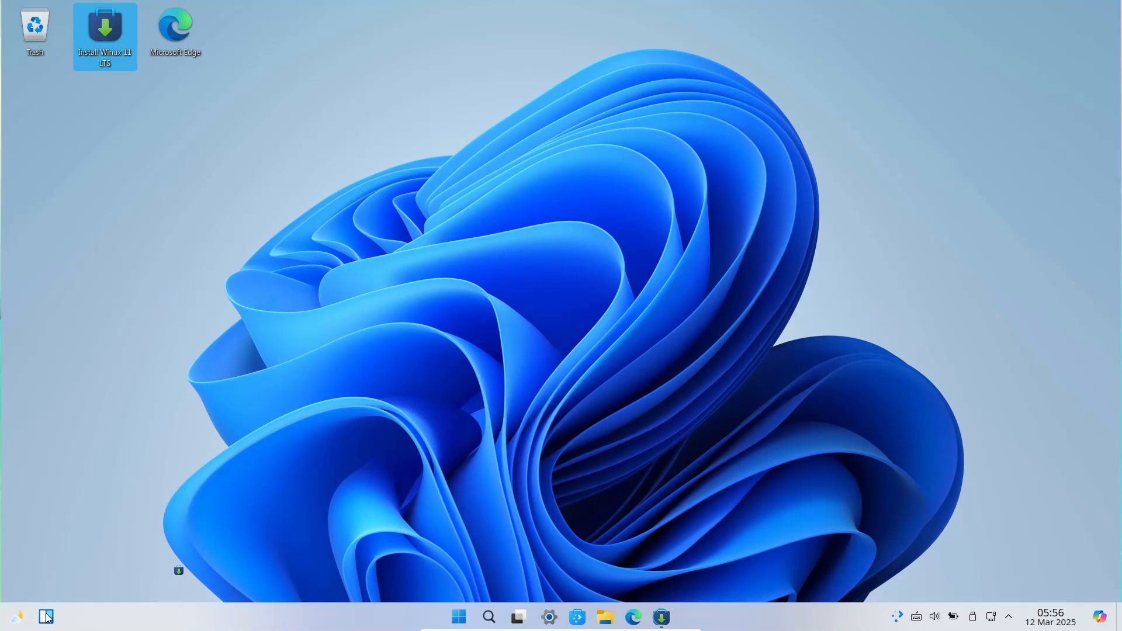
{"action": "mouse_move", "coordinate": [18, 617]}
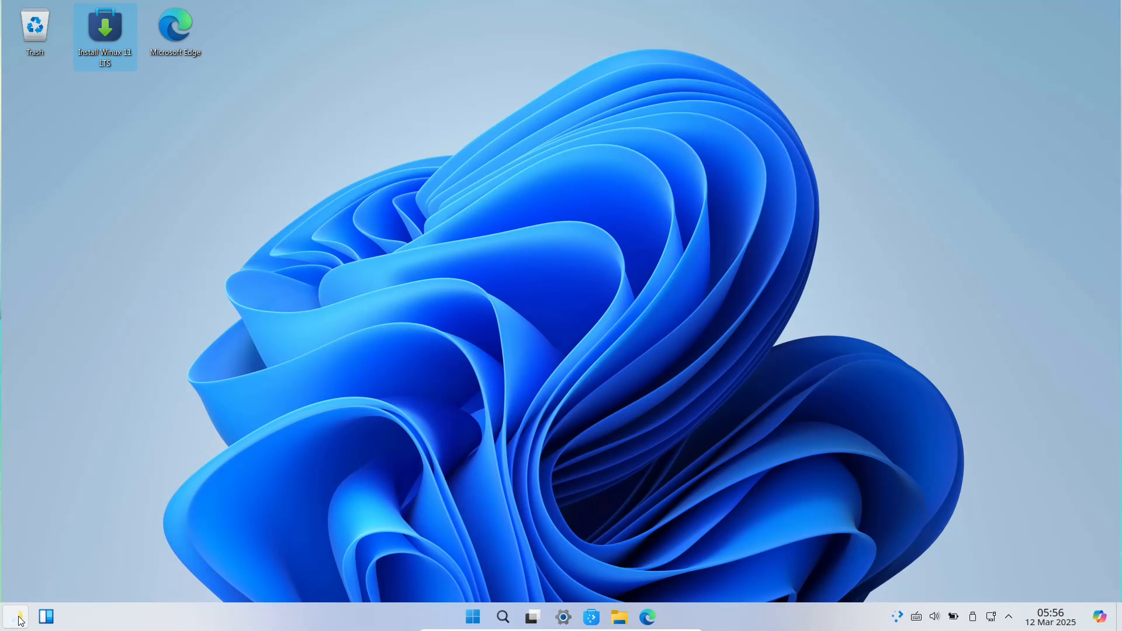
{"action": "double_click", "coordinate": [105, 28]}
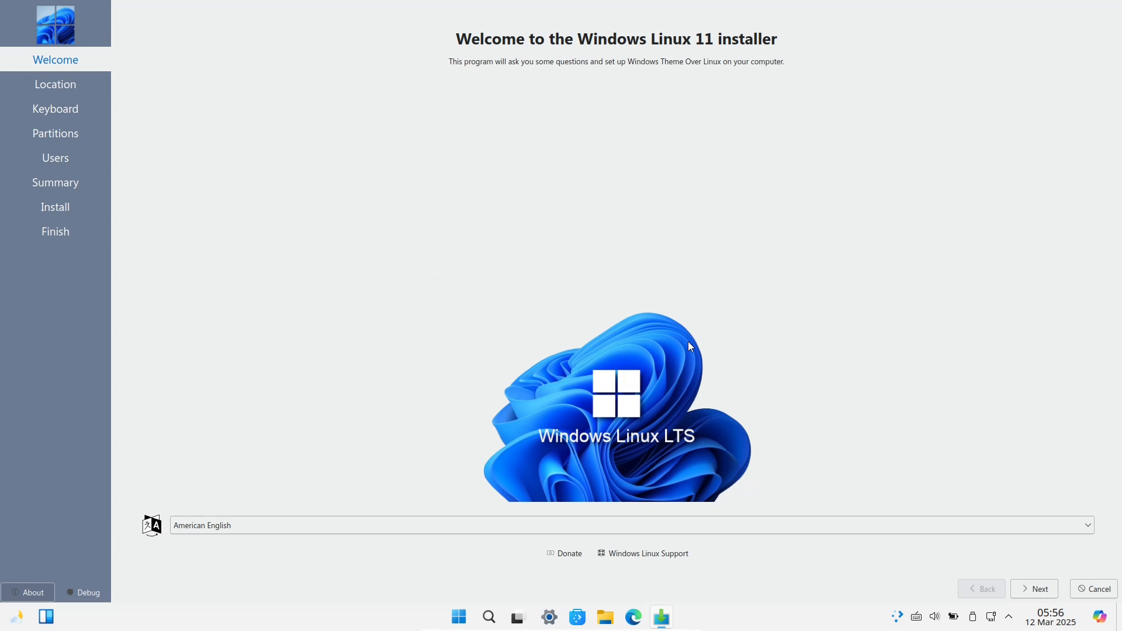
{"action": "left_click", "coordinate": [1096, 588]}
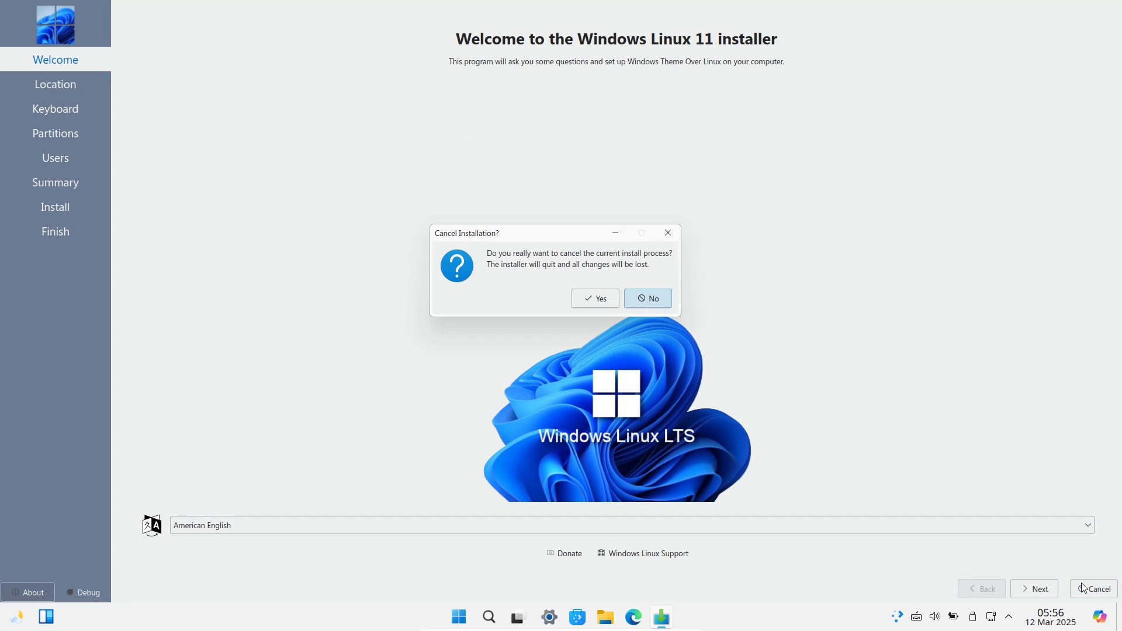
{"action": "left_click", "coordinate": [595, 298]}
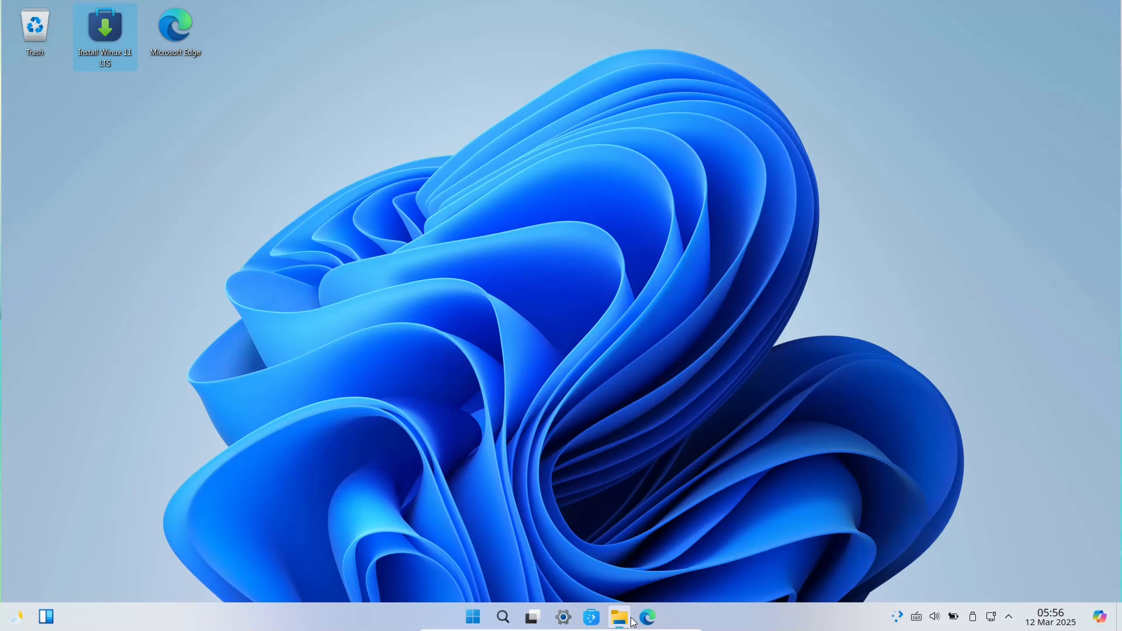
Open Dolphin from the taskbar on Home and show its main options menu.
{"action": "left_click", "coordinate": [618, 617]}
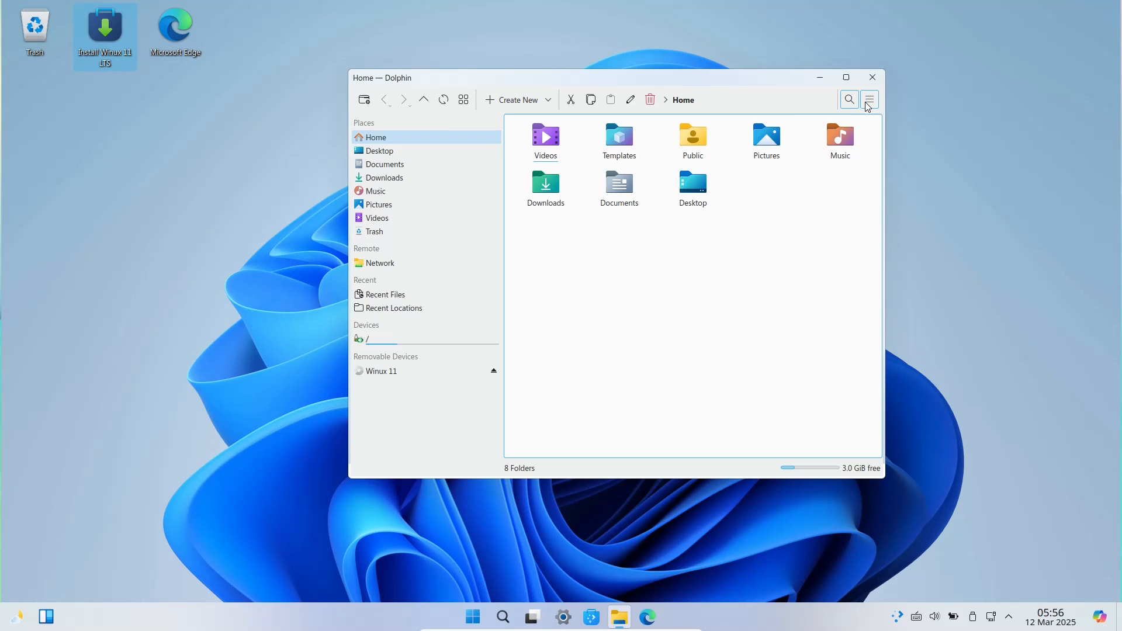
{"action": "left_click", "coordinate": [869, 99]}
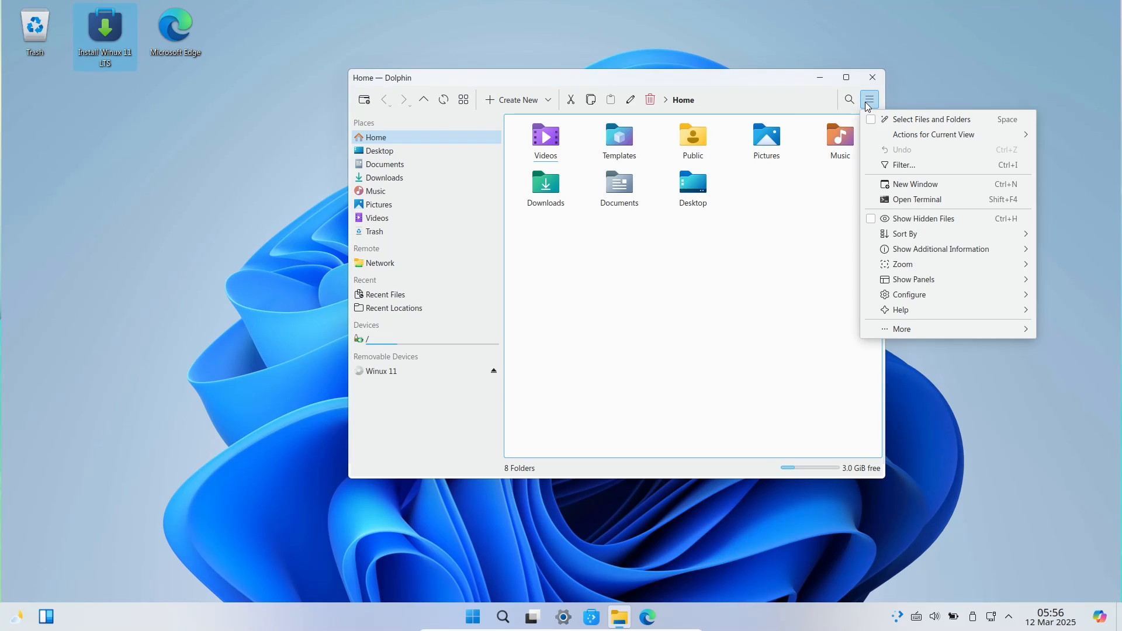
{"action": "mouse_move", "coordinate": [917, 315]}
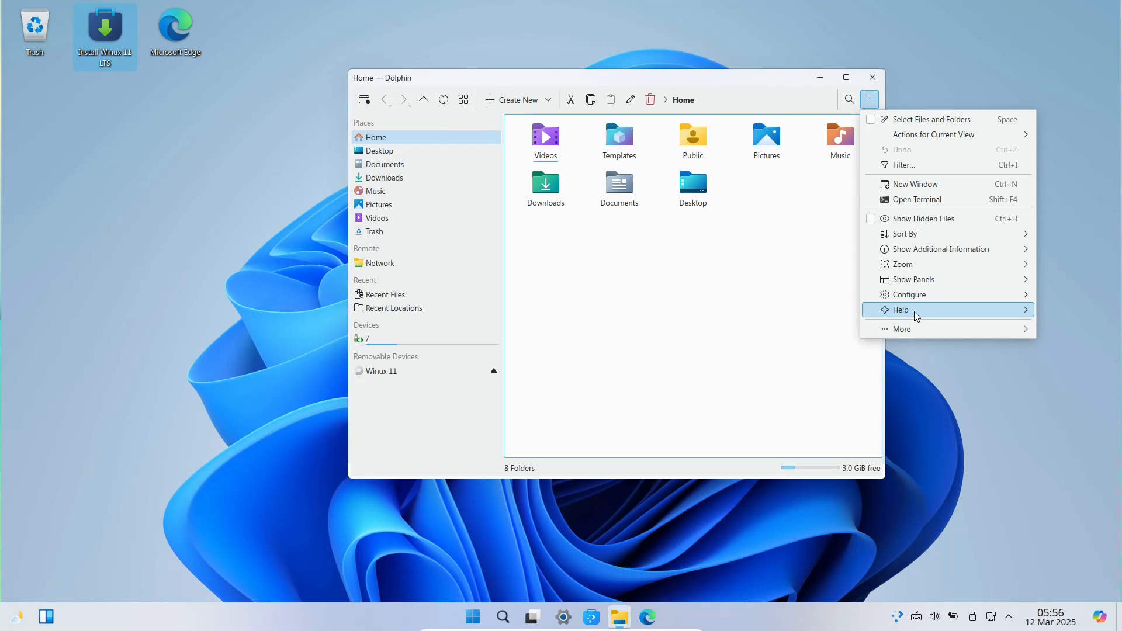
{"action": "mouse_move", "coordinate": [917, 198]}
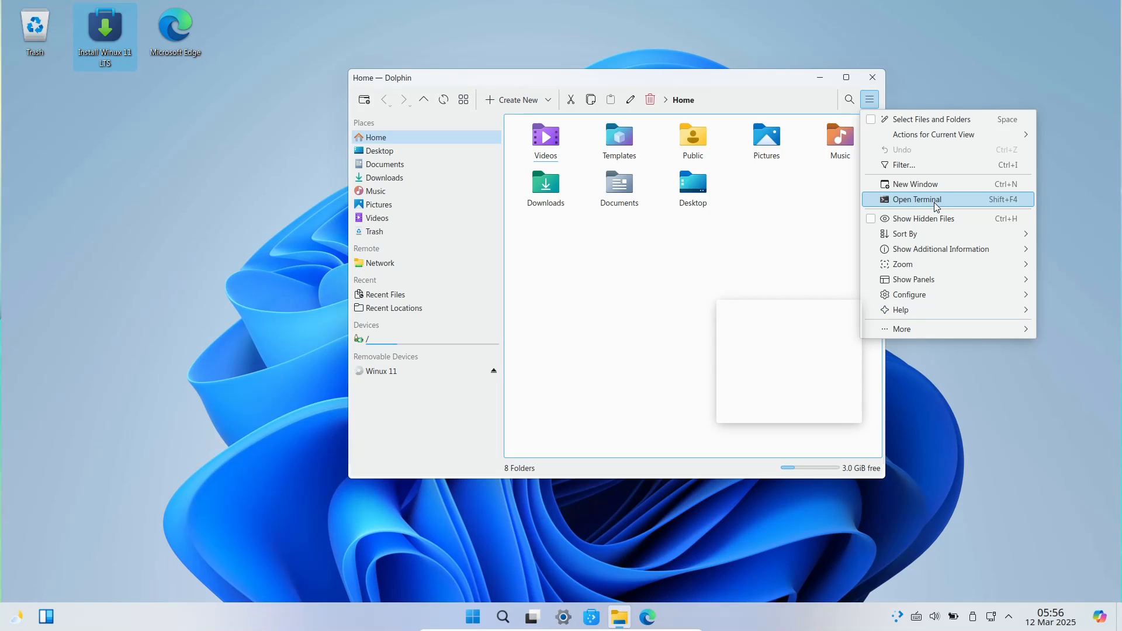
{"action": "mouse_move", "coordinate": [719, 389]}
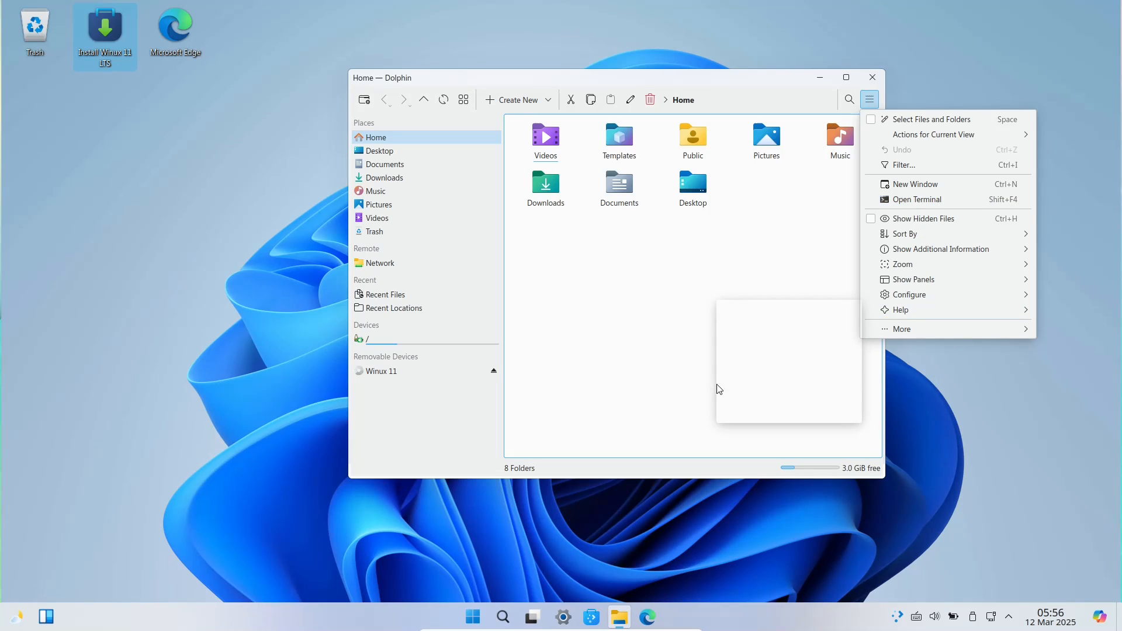
{"action": "mouse_move", "coordinate": [906, 310]}
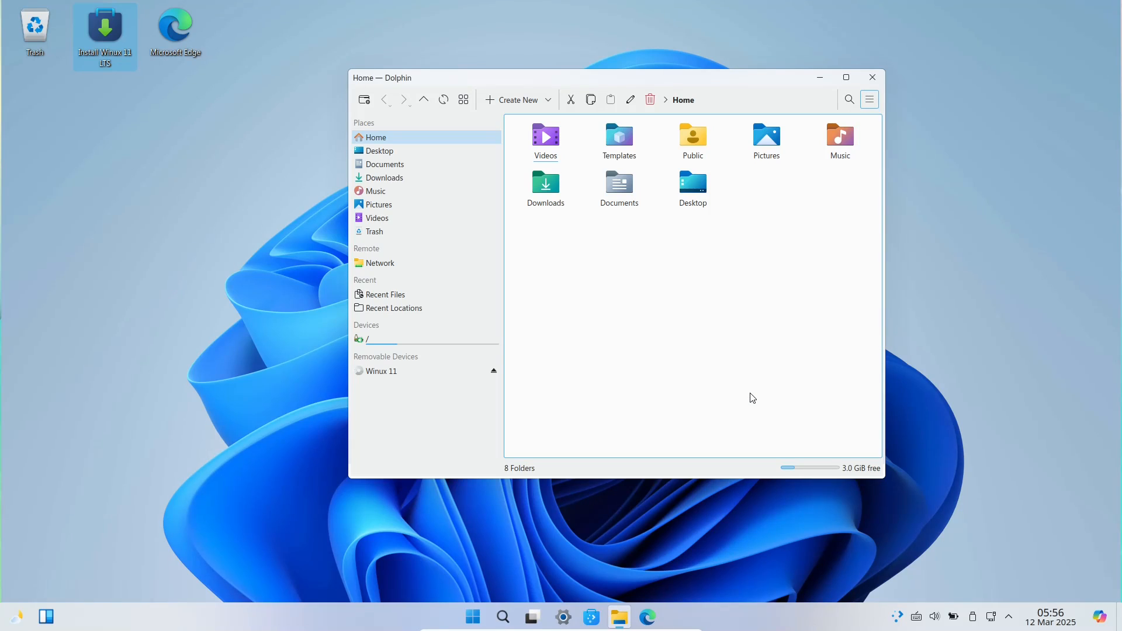
{"action": "mouse_move", "coordinate": [478, 574]}
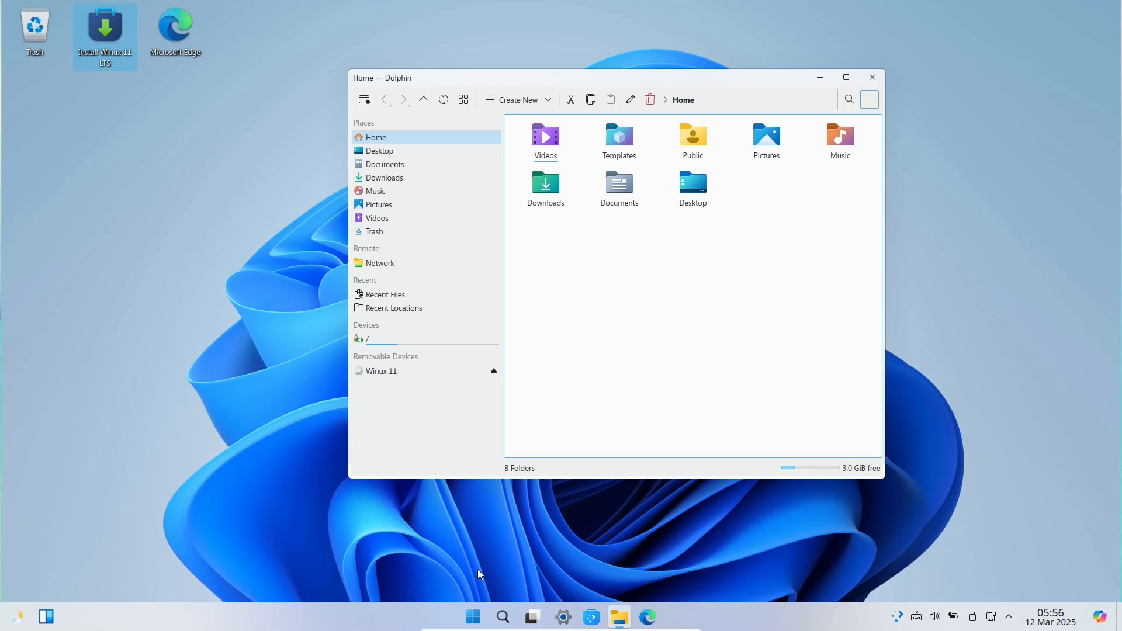
Open the Start Menu's All apps list and scroll down to the S–V entries.
{"action": "left_click", "coordinate": [471, 616]}
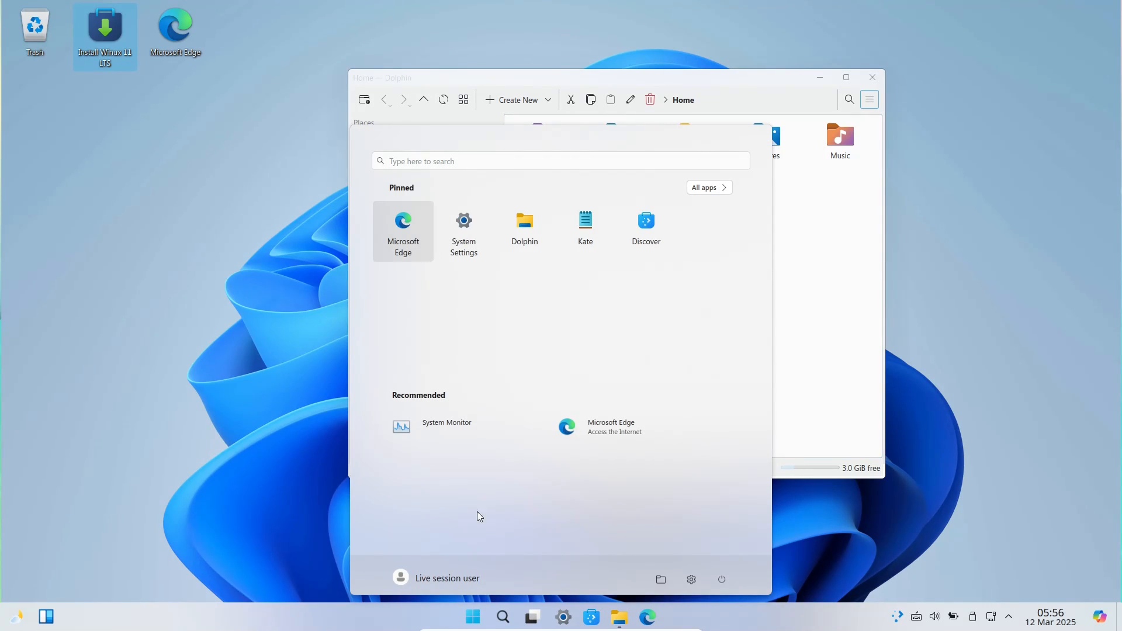
{"action": "left_click", "coordinate": [705, 187]}
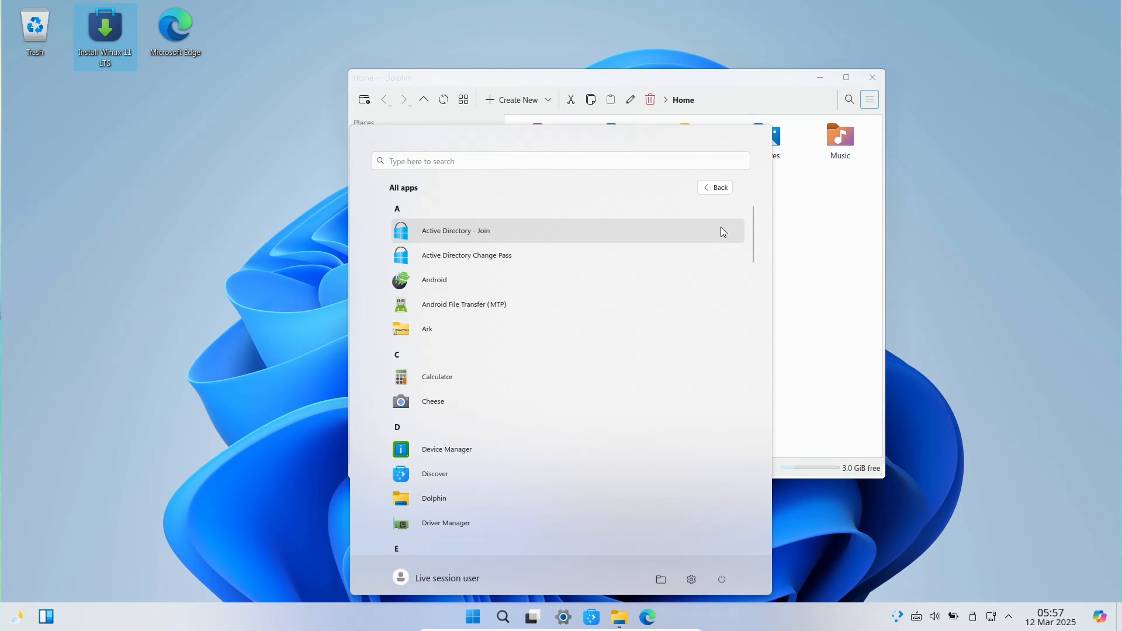
{"action": "scroll", "scroll_direction": "down", "scroll_amount": 3}
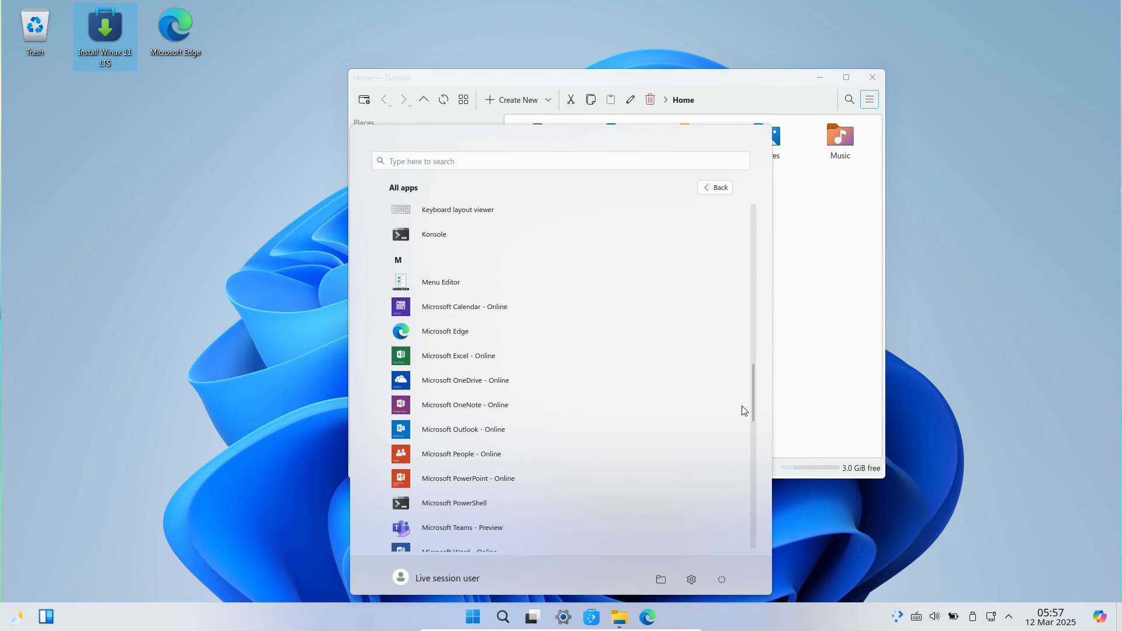
{"action": "scroll", "scroll_direction": "down", "scroll_amount": 3}
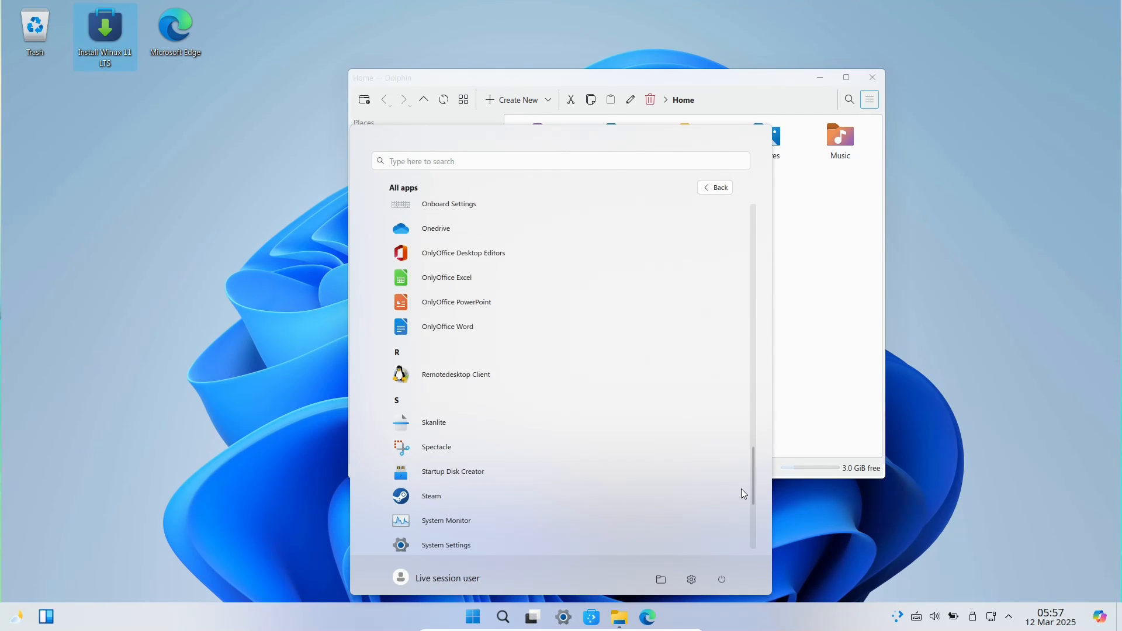
{"action": "scroll", "scroll_direction": "down", "scroll_amount": 3}
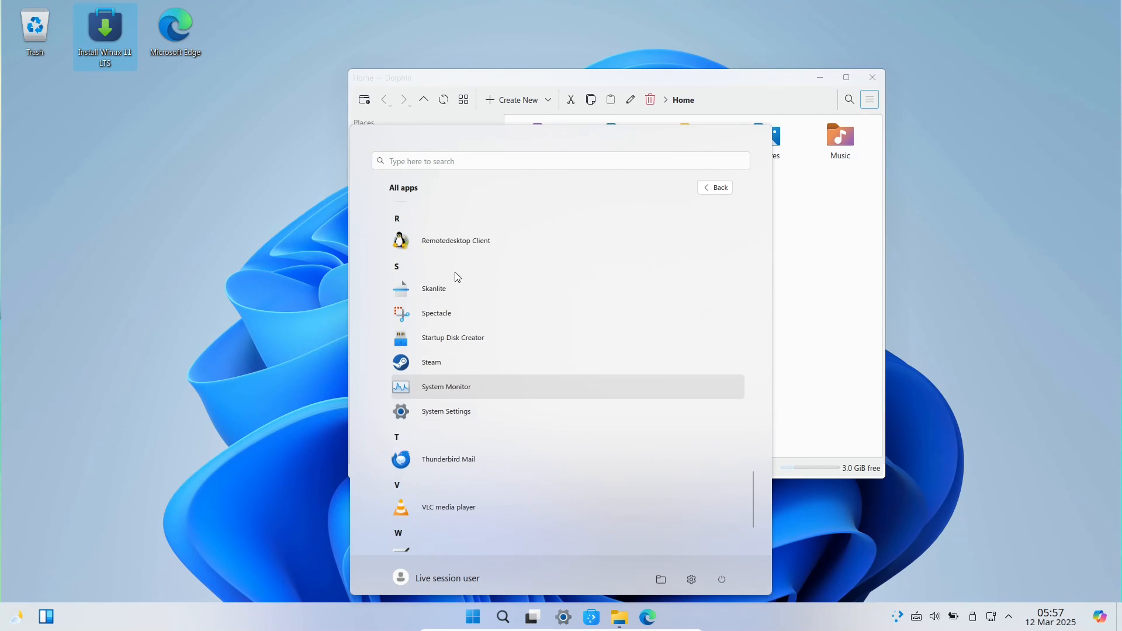
{"action": "mouse_move", "coordinate": [458, 411]}
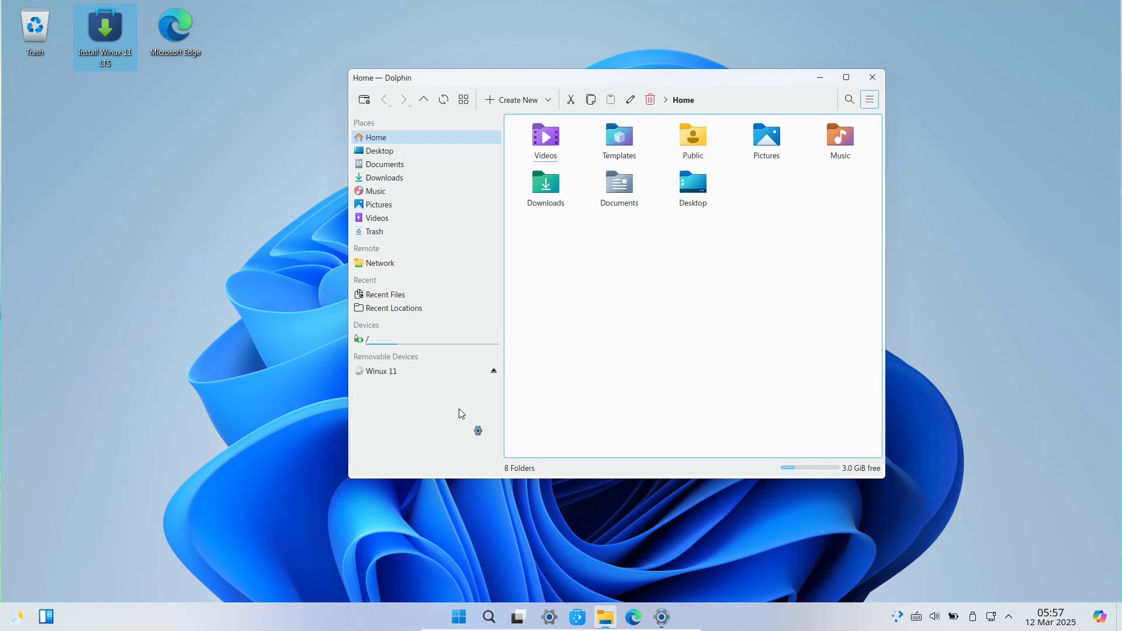
{"action": "mouse_move", "coordinate": [432, 380]}
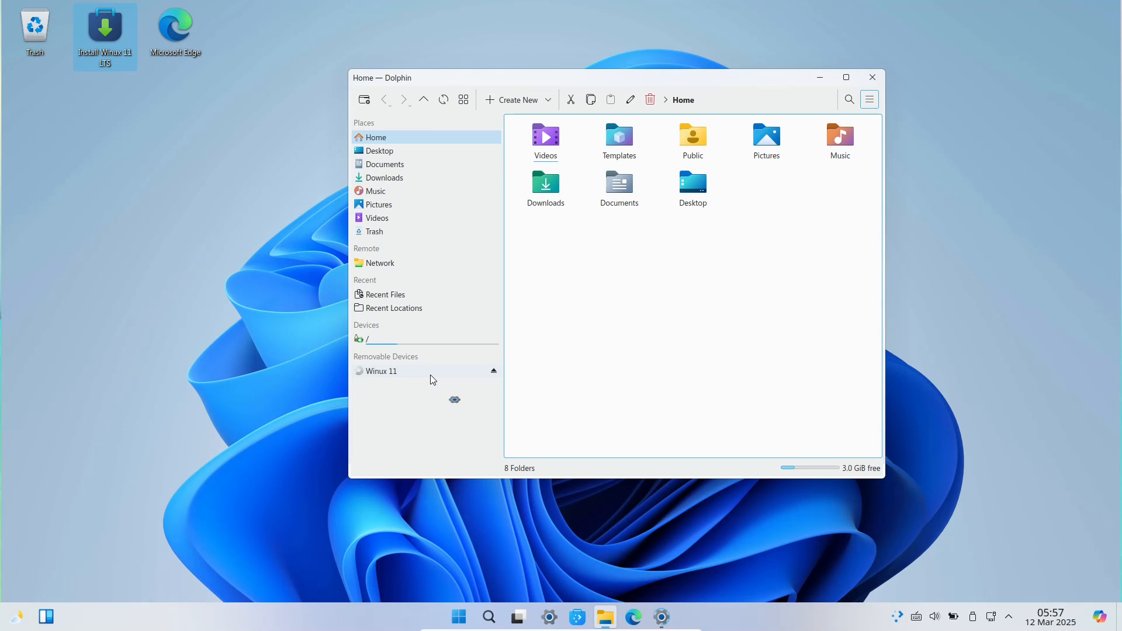
Open the Winux 11 removable disc in Dolphin's Places panel, then close Dolphin.
{"action": "left_click", "coordinate": [382, 370]}
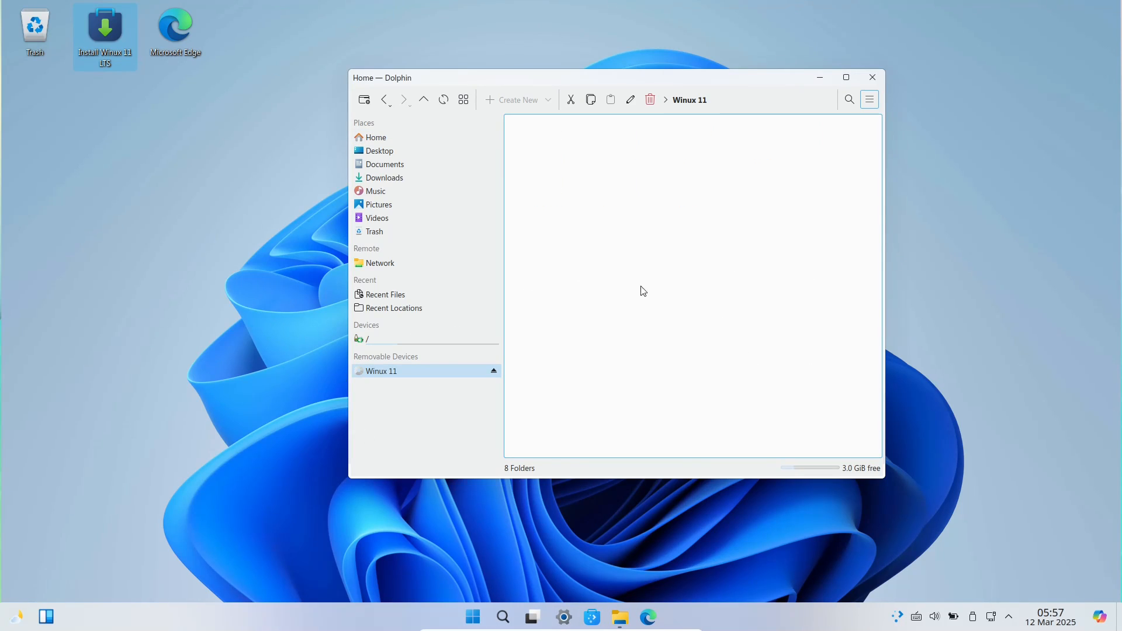
{"action": "left_click", "coordinate": [381, 371]}
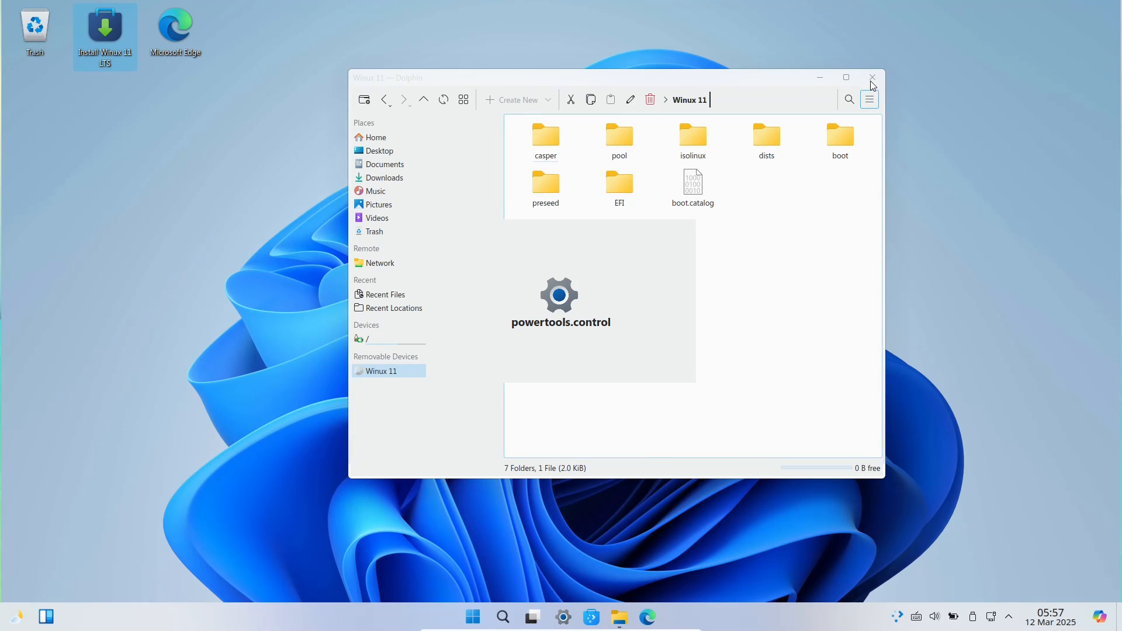
{"action": "left_click", "coordinate": [872, 77]}
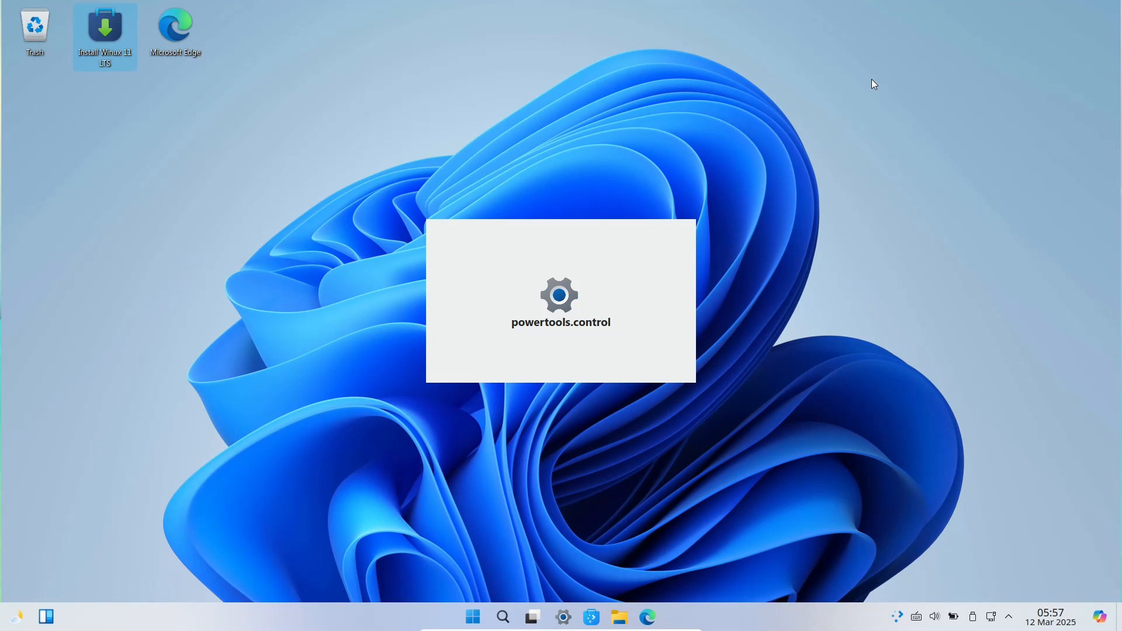
{"action": "mouse_move", "coordinate": [672, 513]}
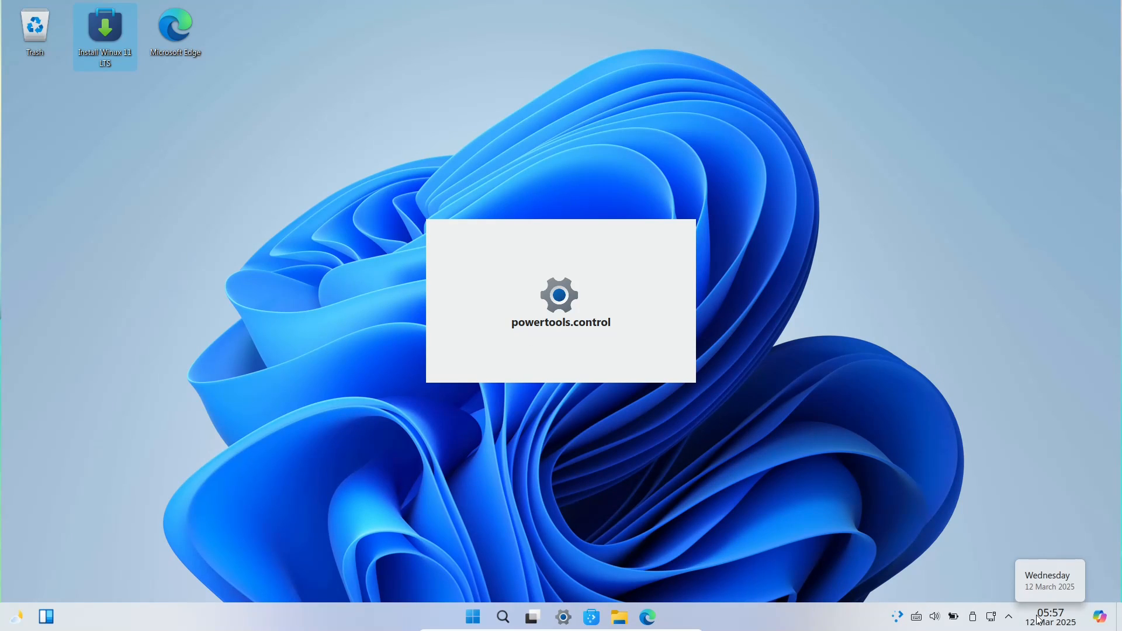
Check the date from the clock, close the battery panel, and maximize Settings.
{"action": "left_click", "coordinate": [1049, 617]}
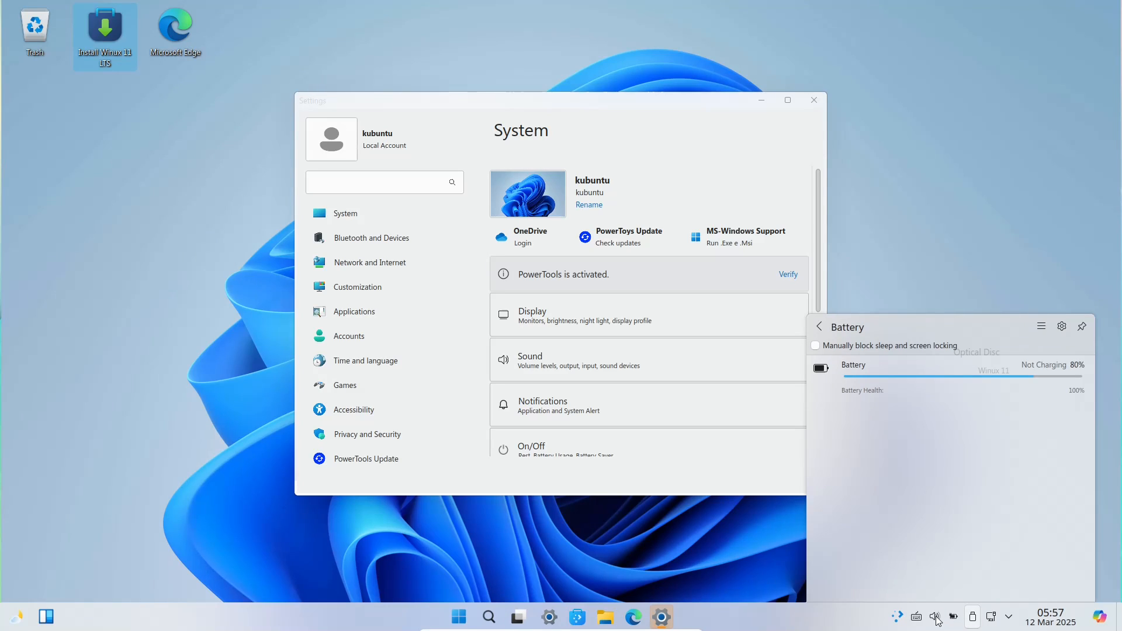
{"action": "left_click", "coordinate": [935, 616]}
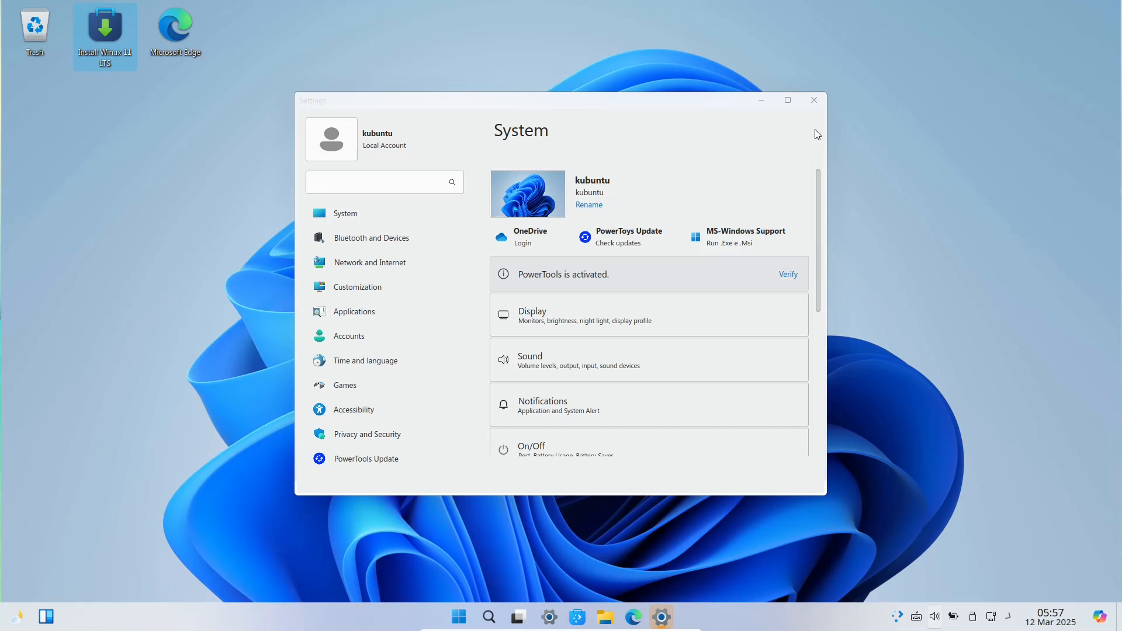
{"action": "left_click", "coordinate": [787, 99]}
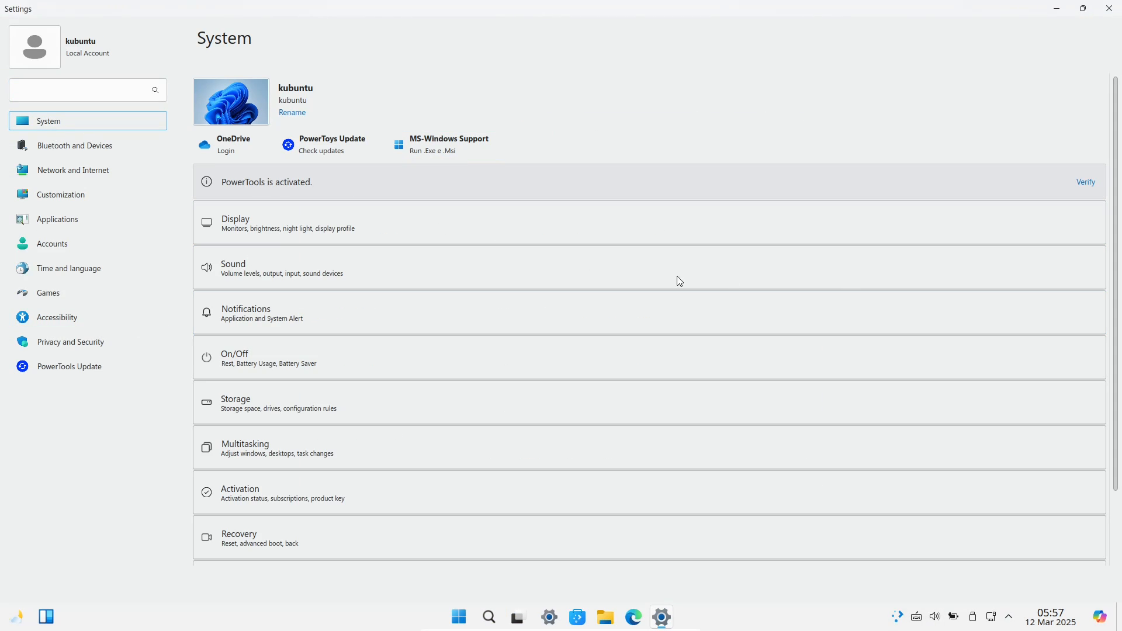
Scroll through the device and PowerTools specifications, then open Bluetooth and Devices.
{"action": "scroll", "scroll_direction": "down", "scroll_amount": 3}
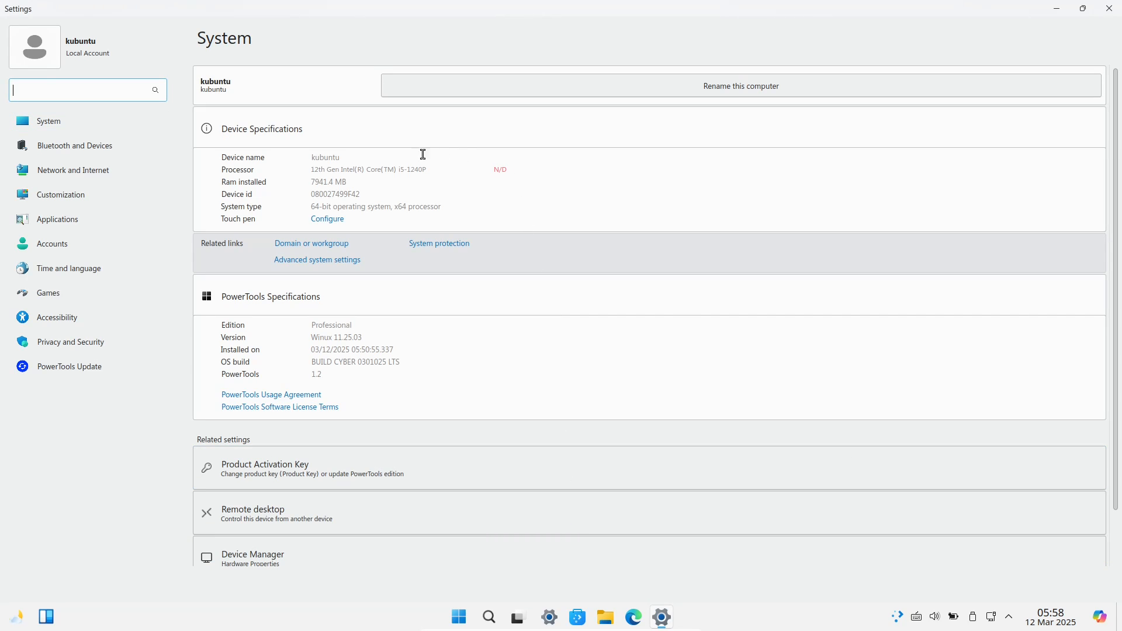
{"action": "mouse_move", "coordinate": [228, 406]}
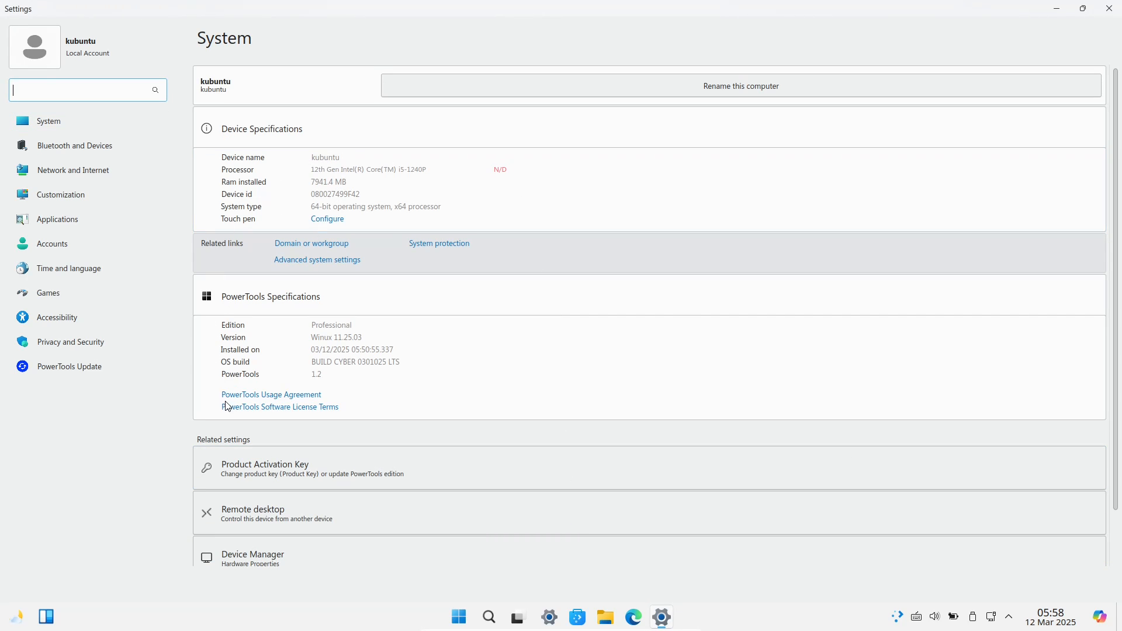
{"action": "scroll", "scroll_direction": "down", "scroll_amount": 3}
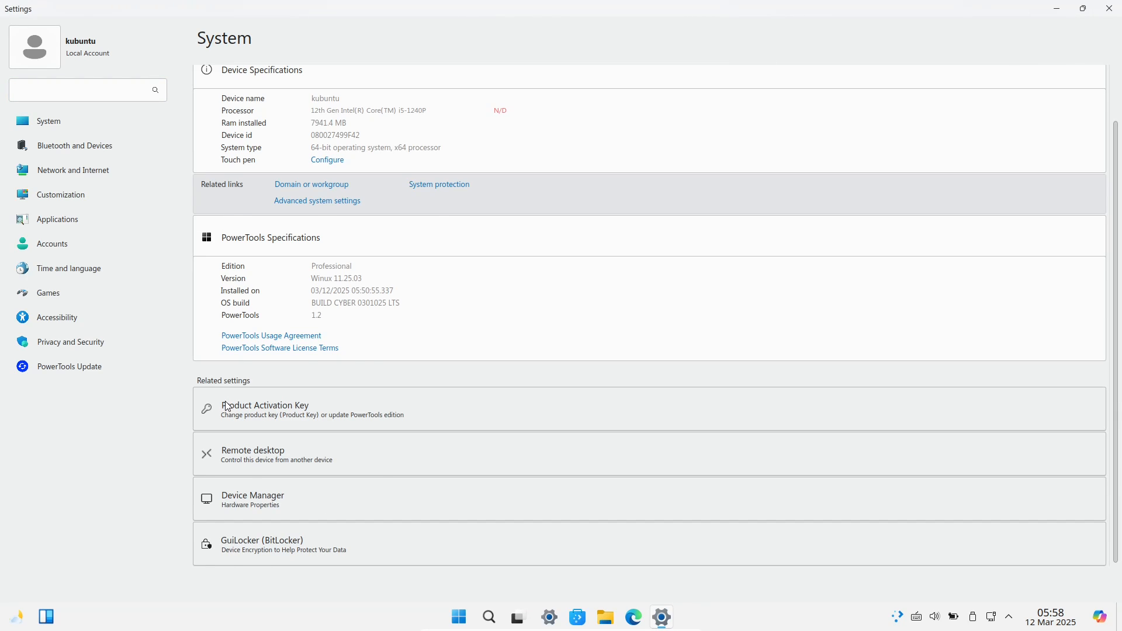
{"action": "scroll", "scroll_direction": "up", "scroll_amount": 3}
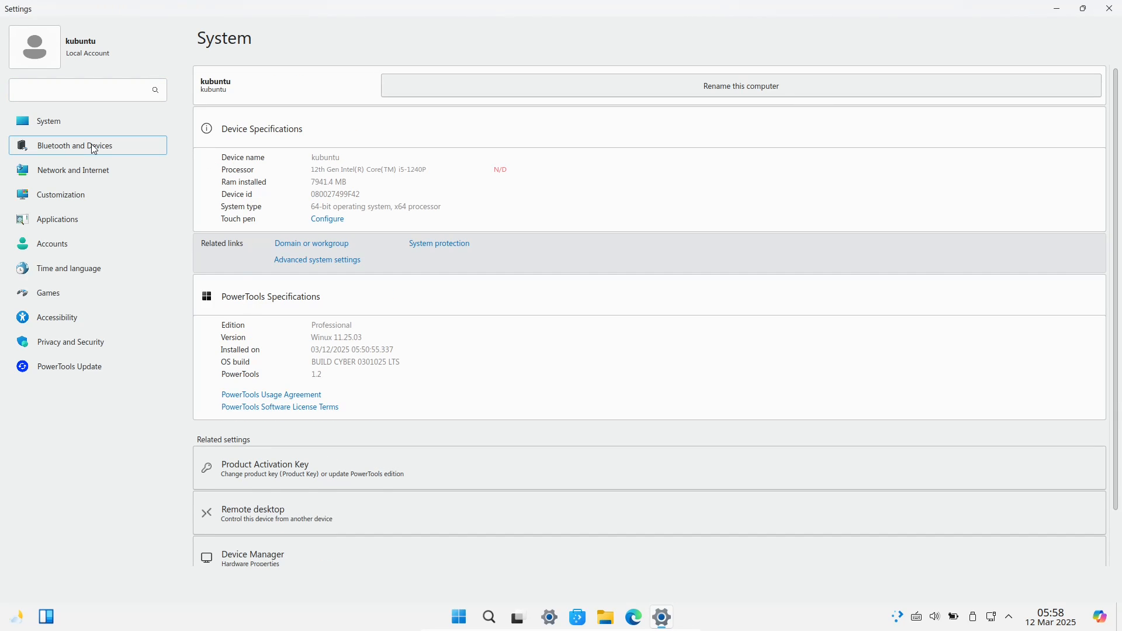
{"action": "left_click", "coordinate": [75, 146]}
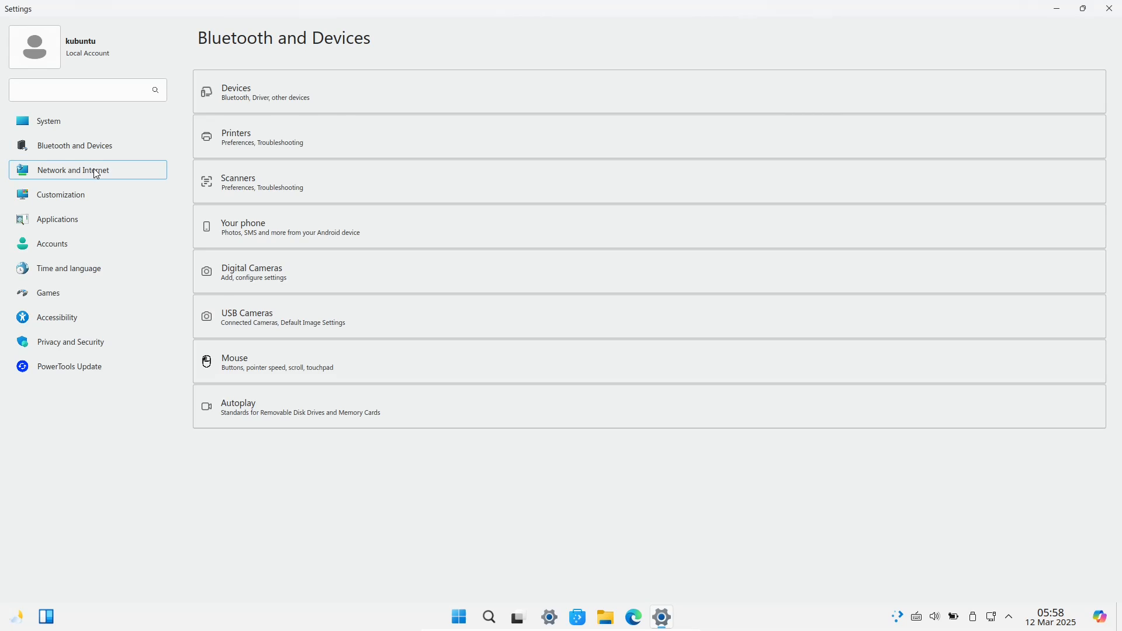
Apply the Windows 11 Black theme, browse Games and Privacy and Security, then close Settings.
{"action": "left_click", "coordinate": [60, 194]}
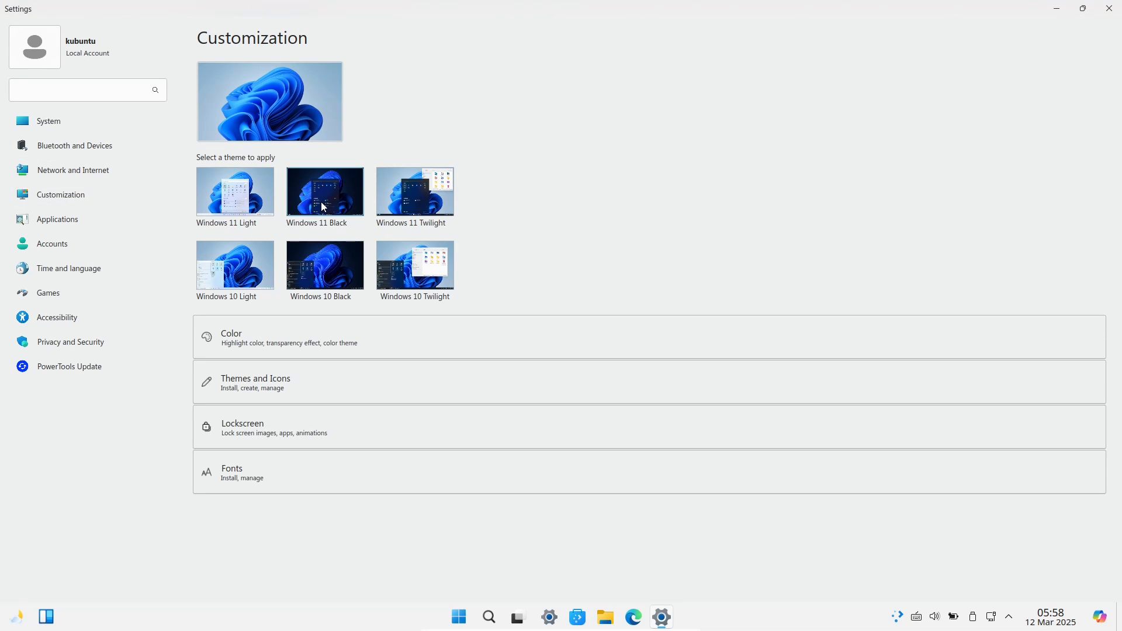
{"action": "mouse_move", "coordinate": [345, 191]}
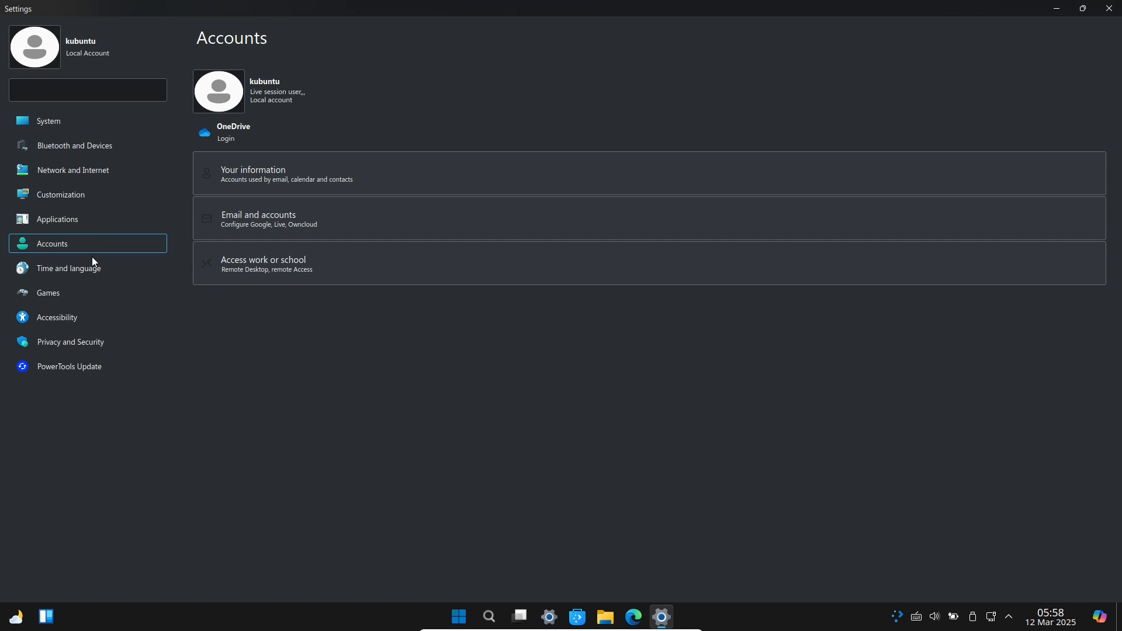
{"action": "left_click", "coordinate": [48, 292]}
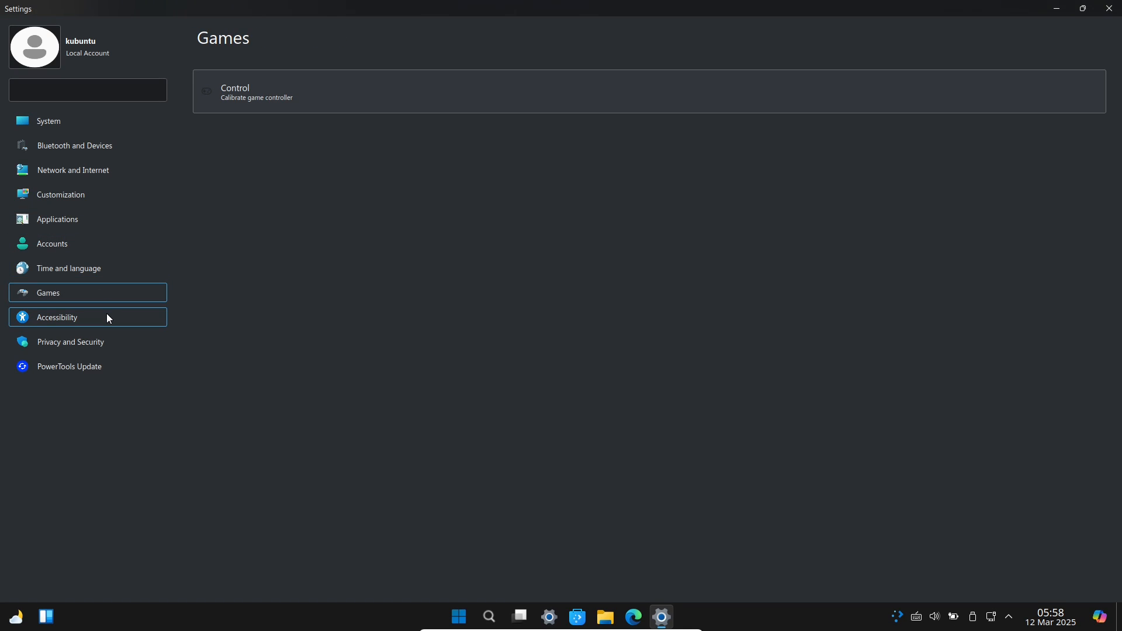
{"action": "left_click", "coordinate": [69, 342]}
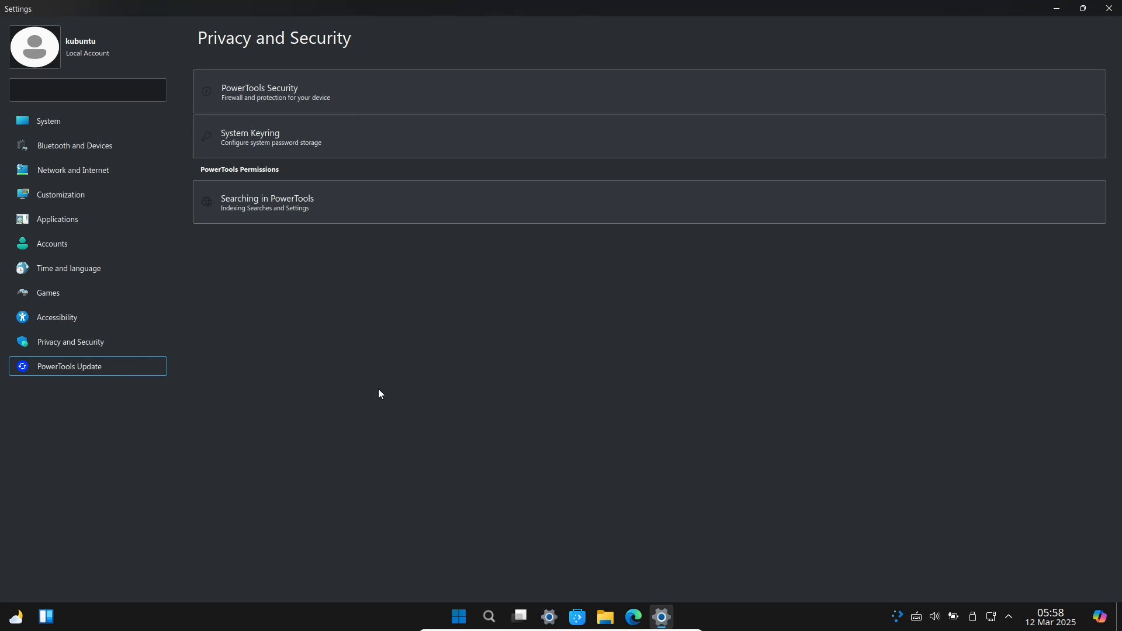
{"action": "left_click", "coordinate": [1110, 8]}
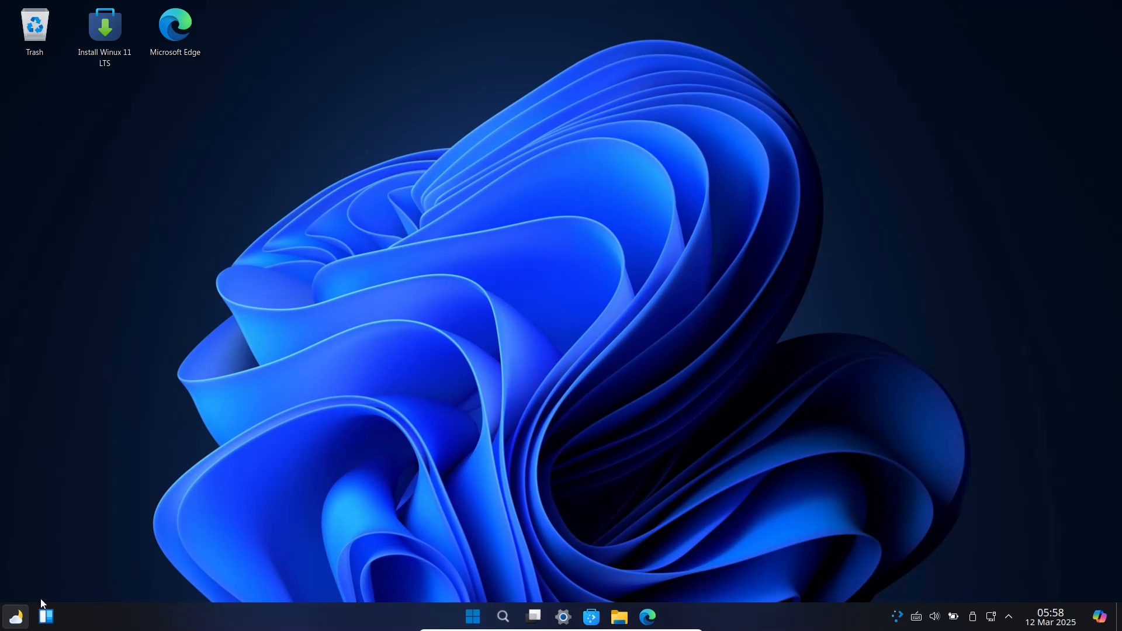
Search stations for 'los' and pick Los Angeles International Airport, CA as the weather location.
{"action": "left_click", "coordinate": [45, 616]}
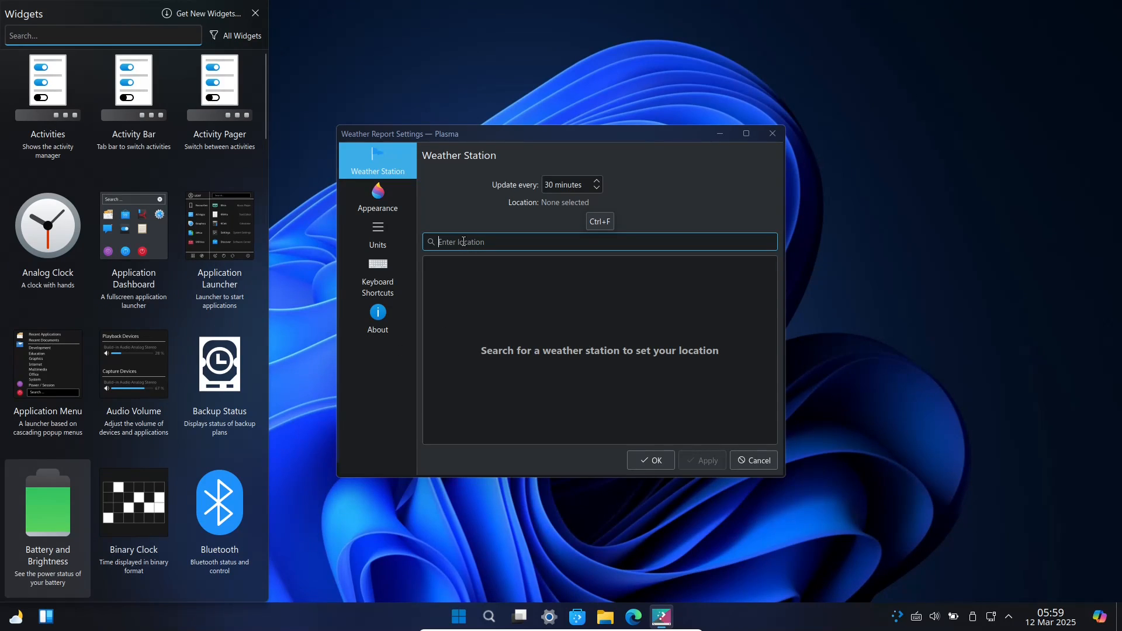
{"action": "type", "text": "lo"}
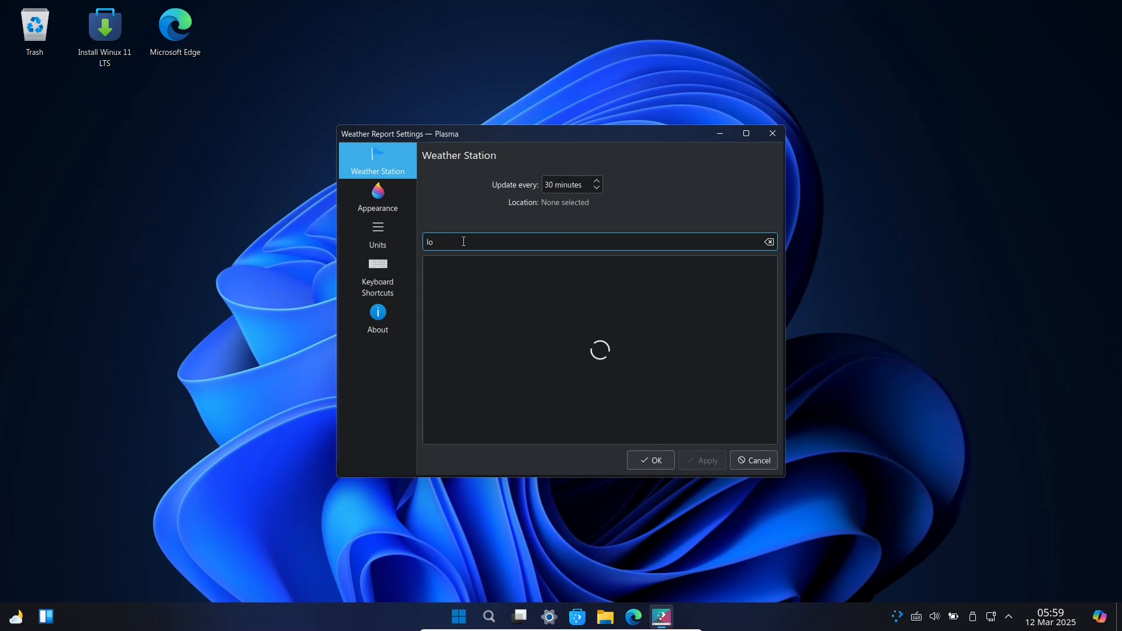
{"action": "type", "text": "s"}
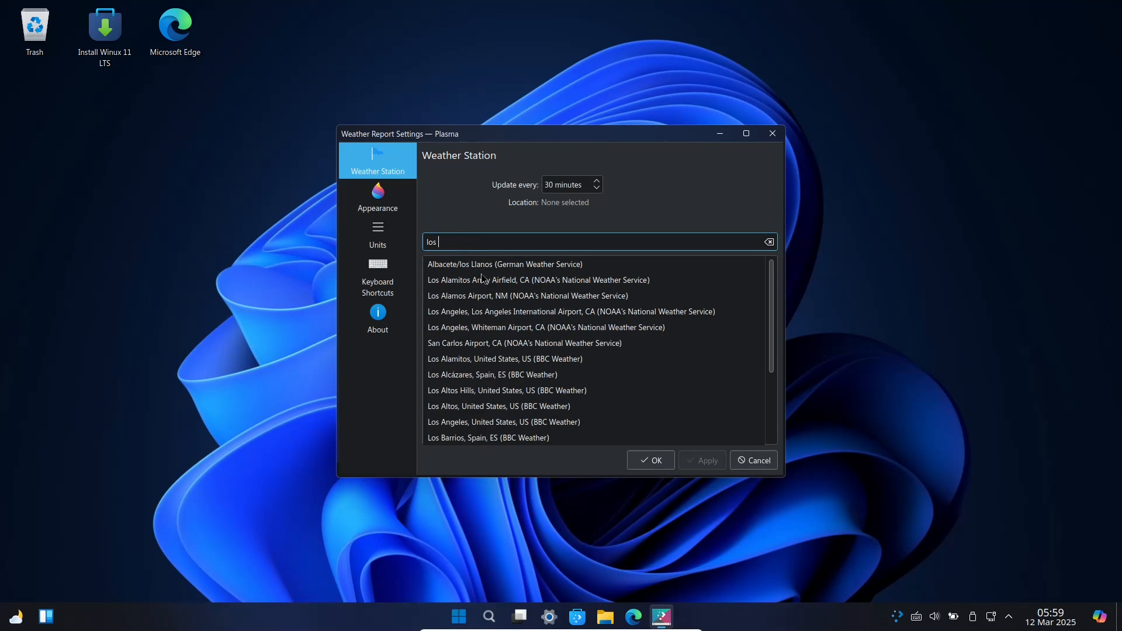
{"action": "left_click", "coordinate": [571, 311]}
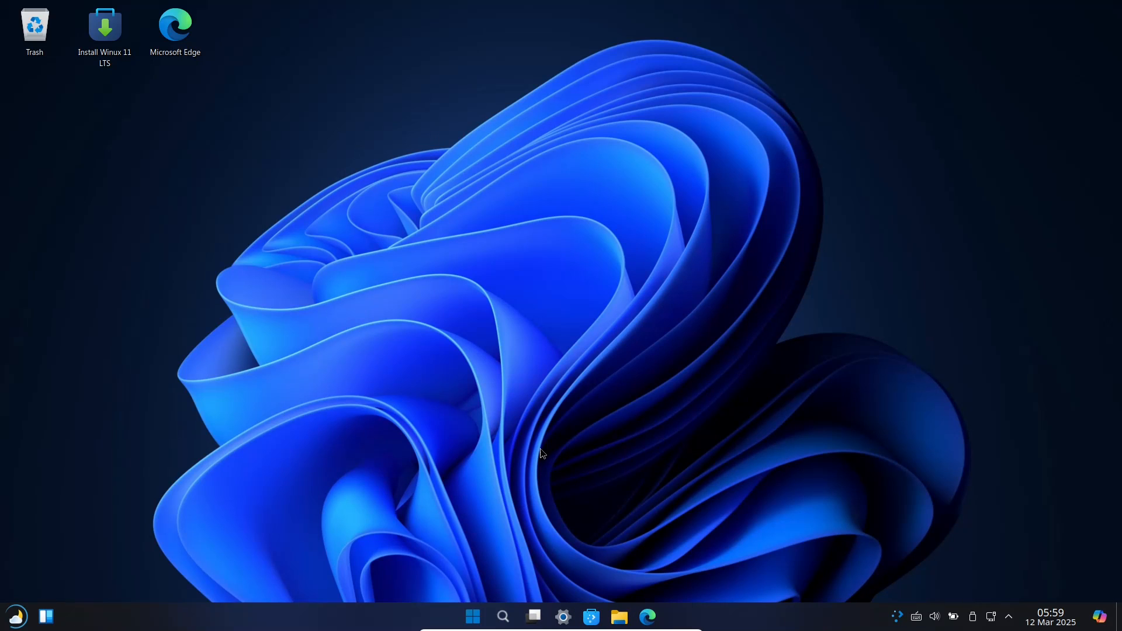
Search the Start menu for 'ko' and launch Konsole.
{"action": "left_click", "coordinate": [471, 616]}
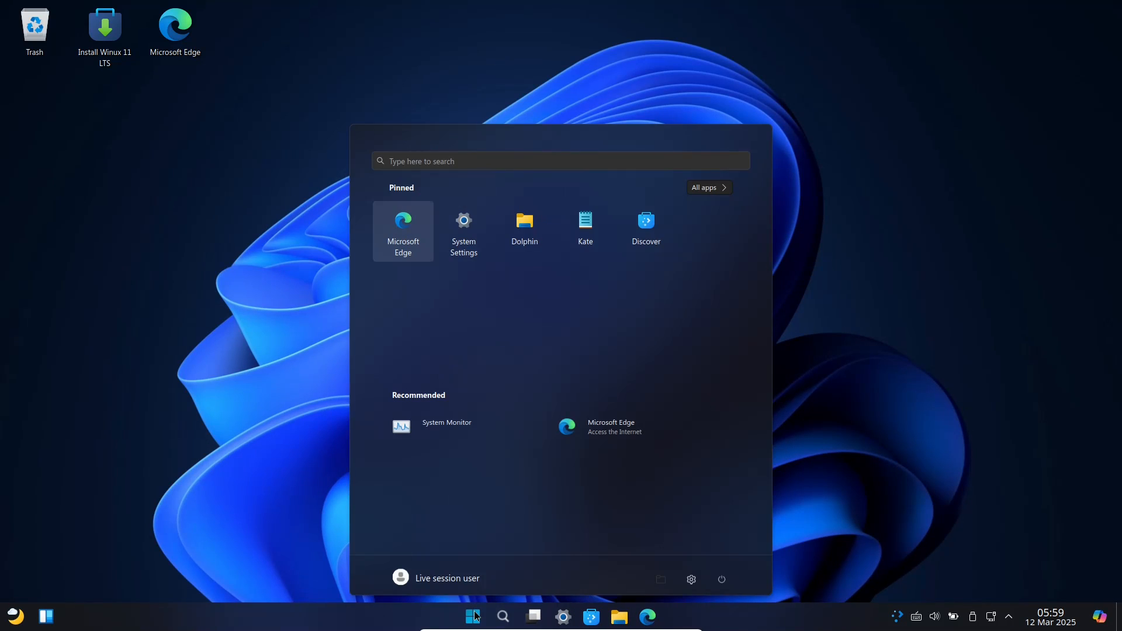
{"action": "type", "text": "k"}
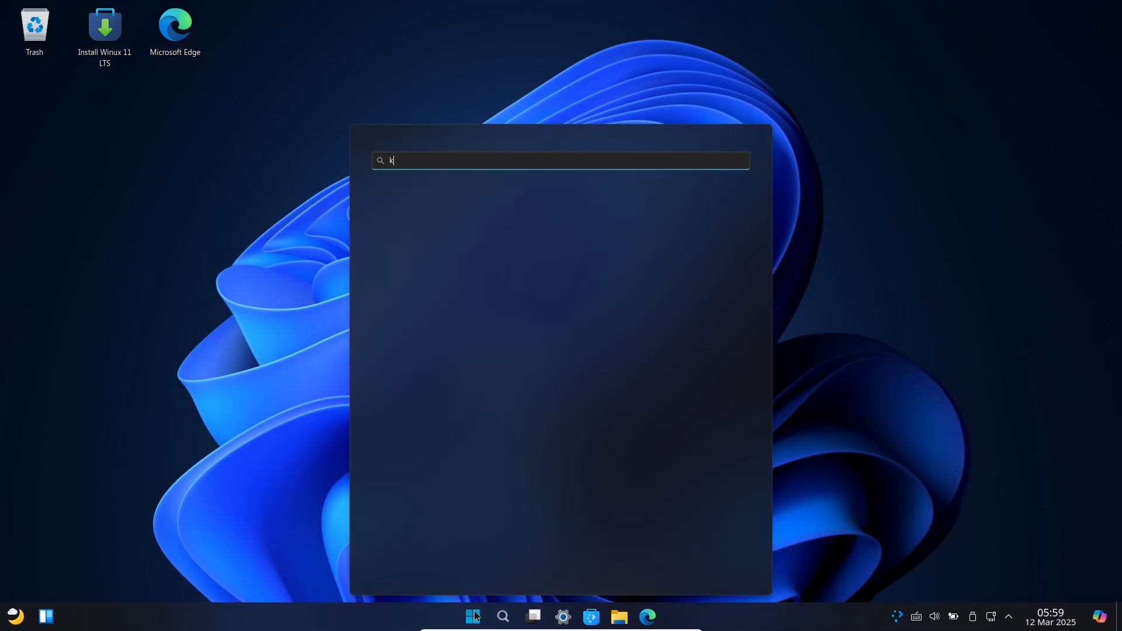
{"action": "type", "text": "o"}
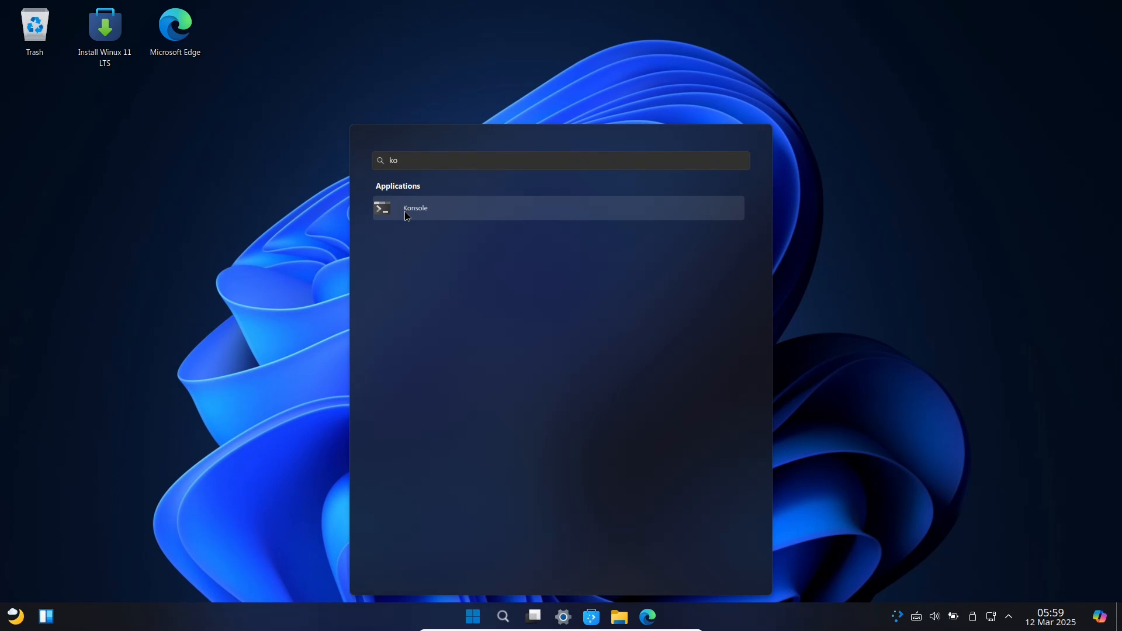
{"action": "left_click", "coordinate": [415, 207]}
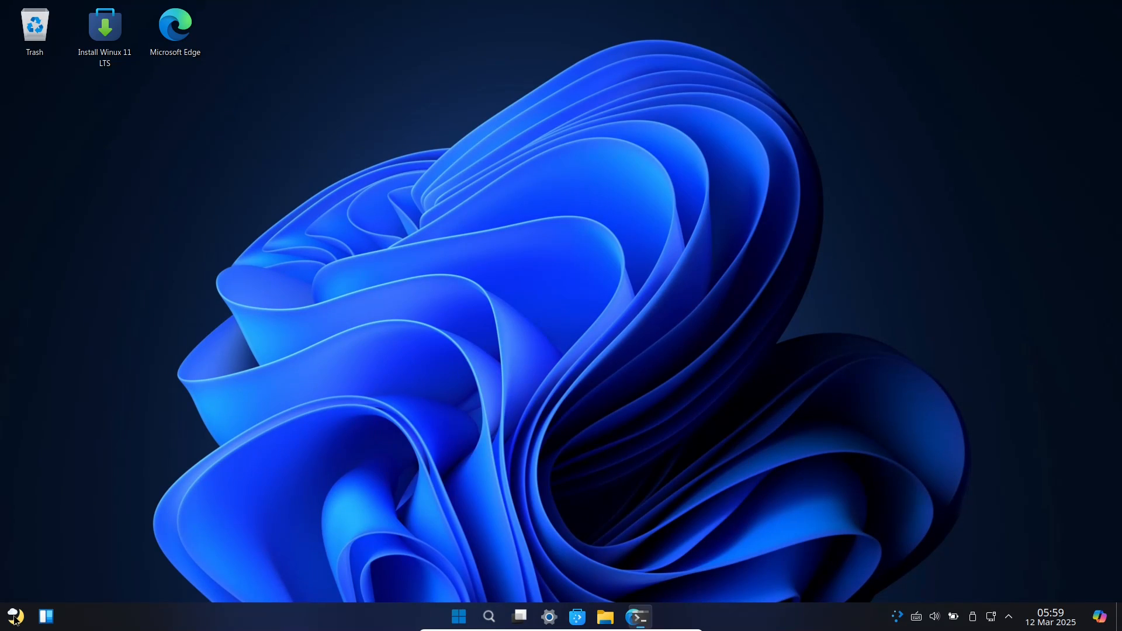
View the Los Angeles forecast and run neofetch to show Winux 11 system info.
{"action": "left_click", "coordinate": [637, 616]}
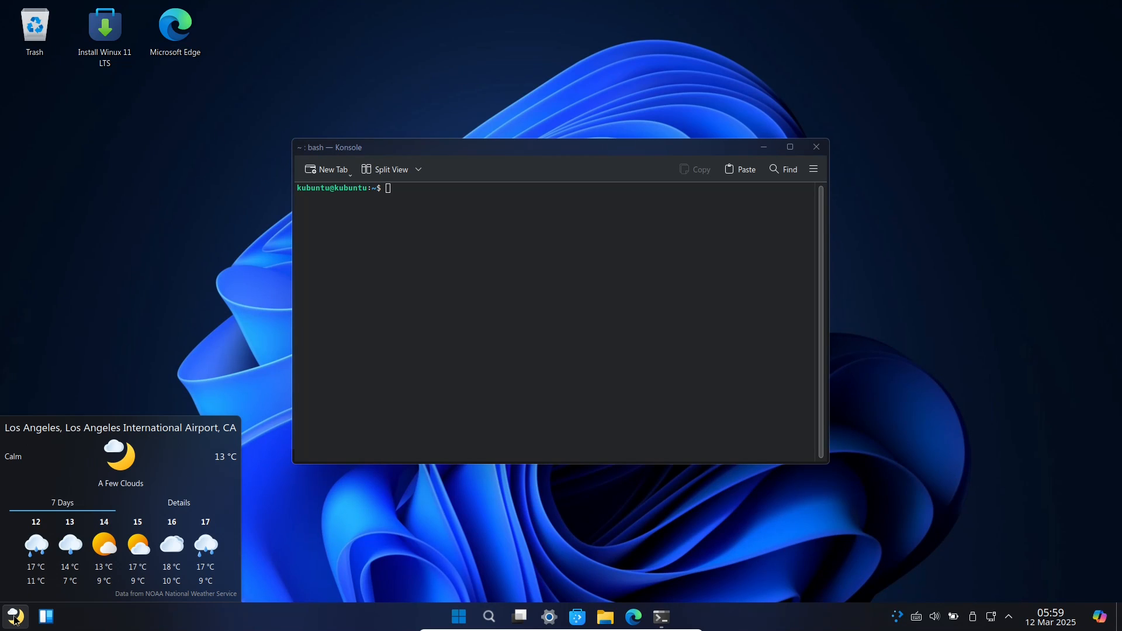
{"action": "mouse_move", "coordinate": [558, 382]}
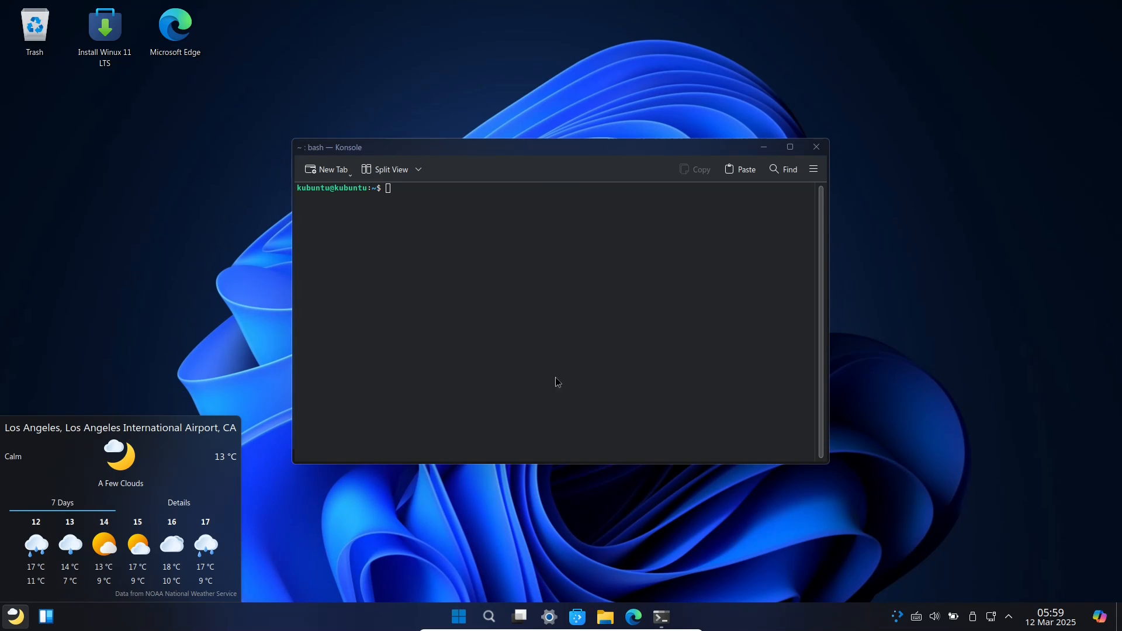
{"action": "mouse_move", "coordinate": [406, 207]}
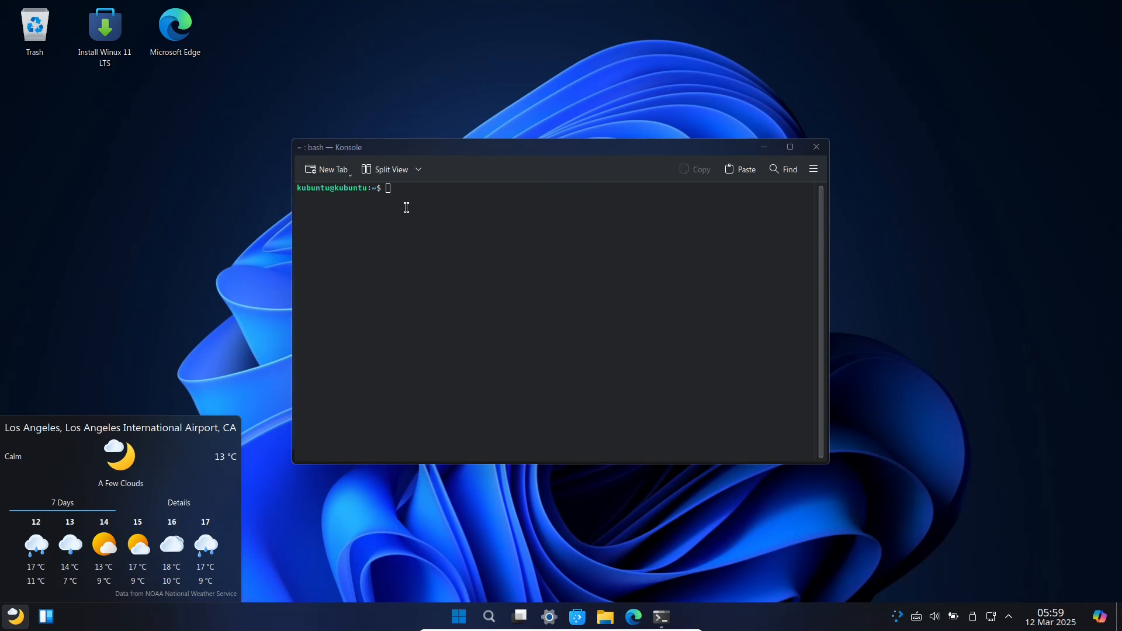
{"action": "type", "text": "neofet"}
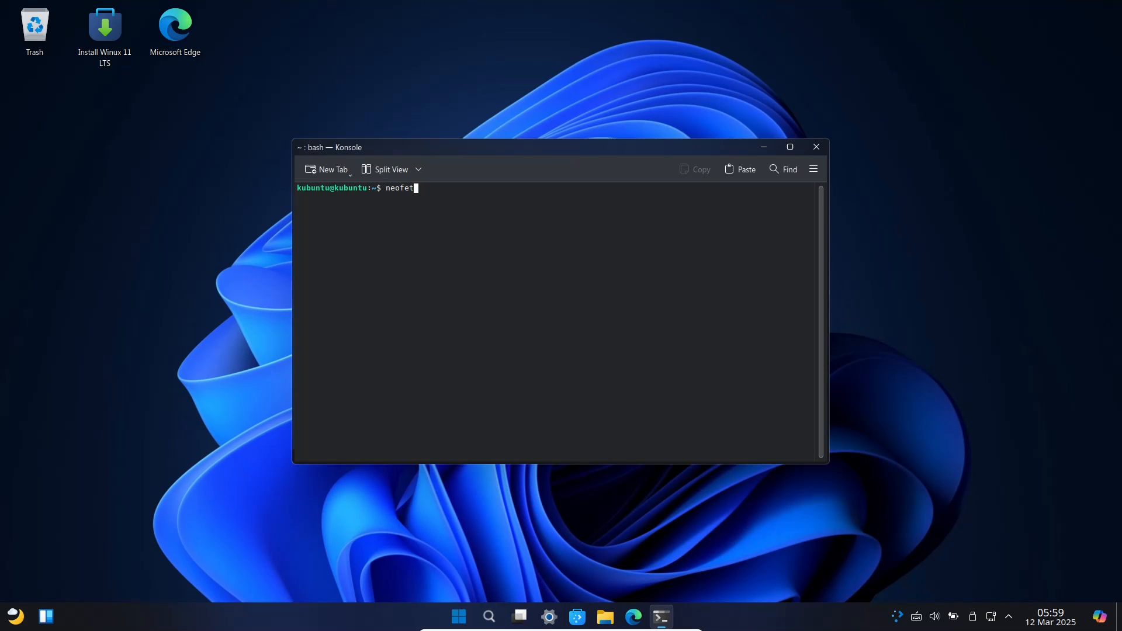
{"action": "key", "text": "Return"}
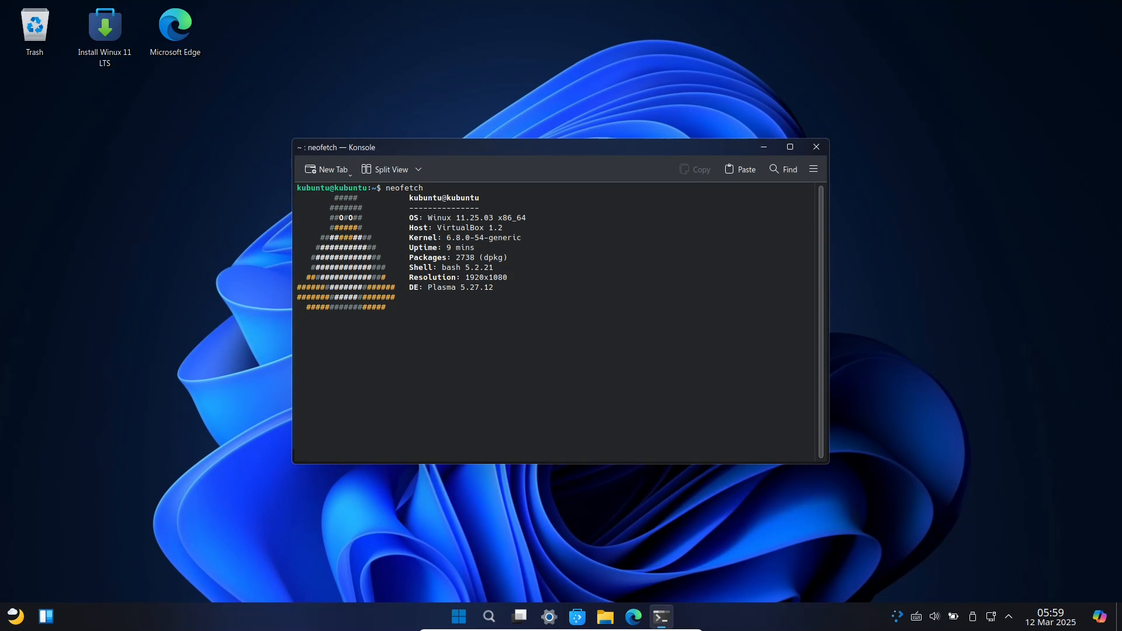
Try inxi -sv8, maximize Konsole, and run sudo apt install inxi.
{"action": "type", "text": "inxi -s"}
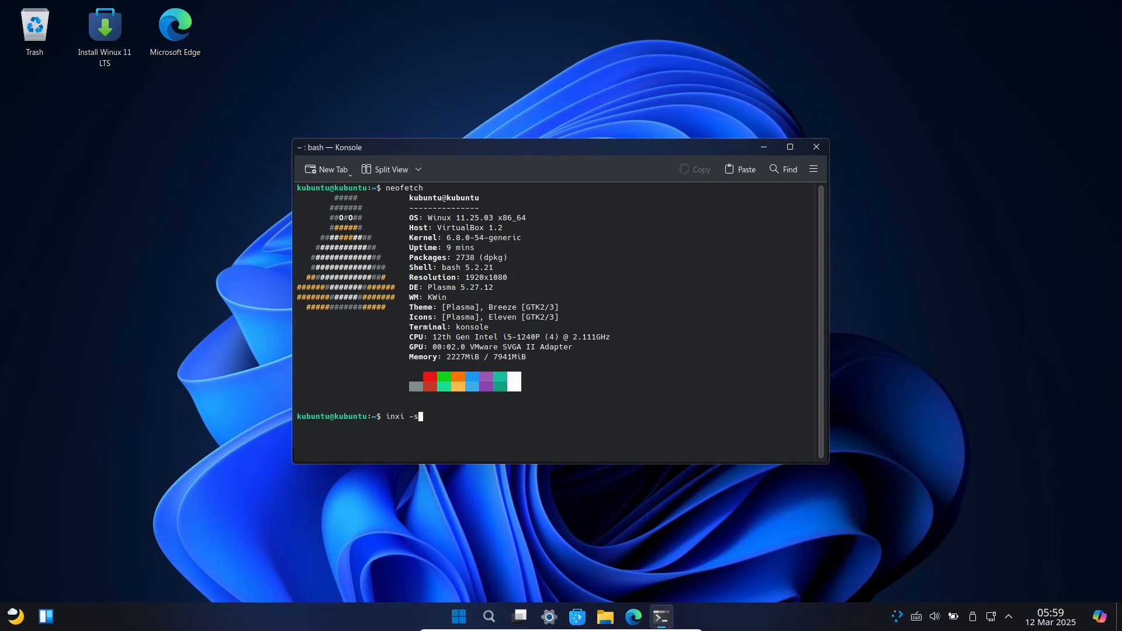
{"action": "key", "text": "Return"}
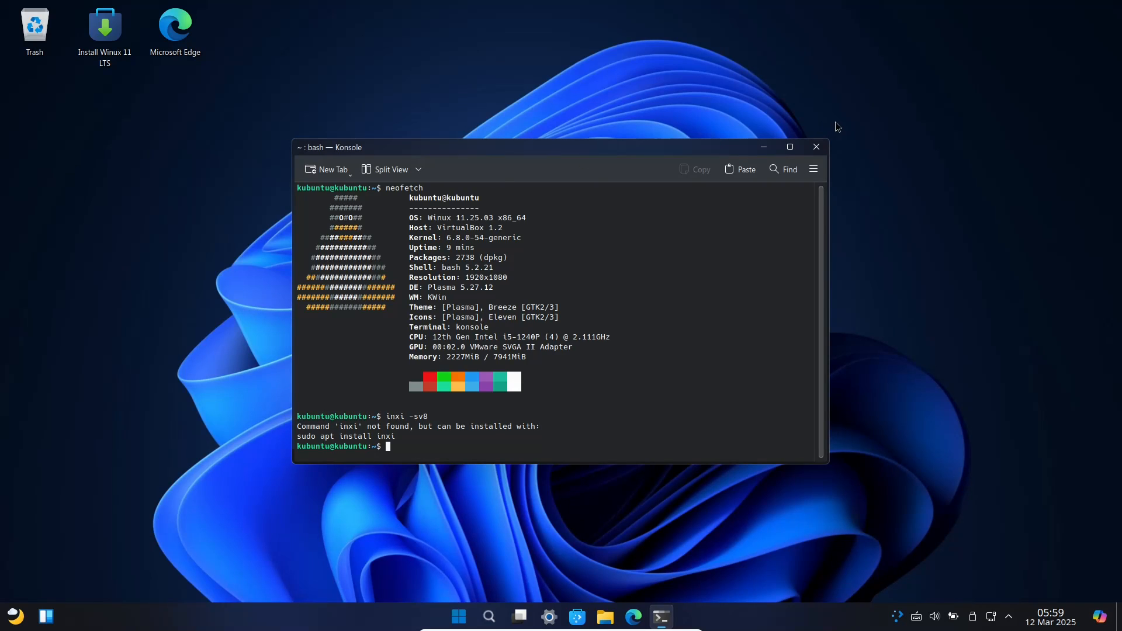
{"action": "left_click", "coordinate": [790, 147]}
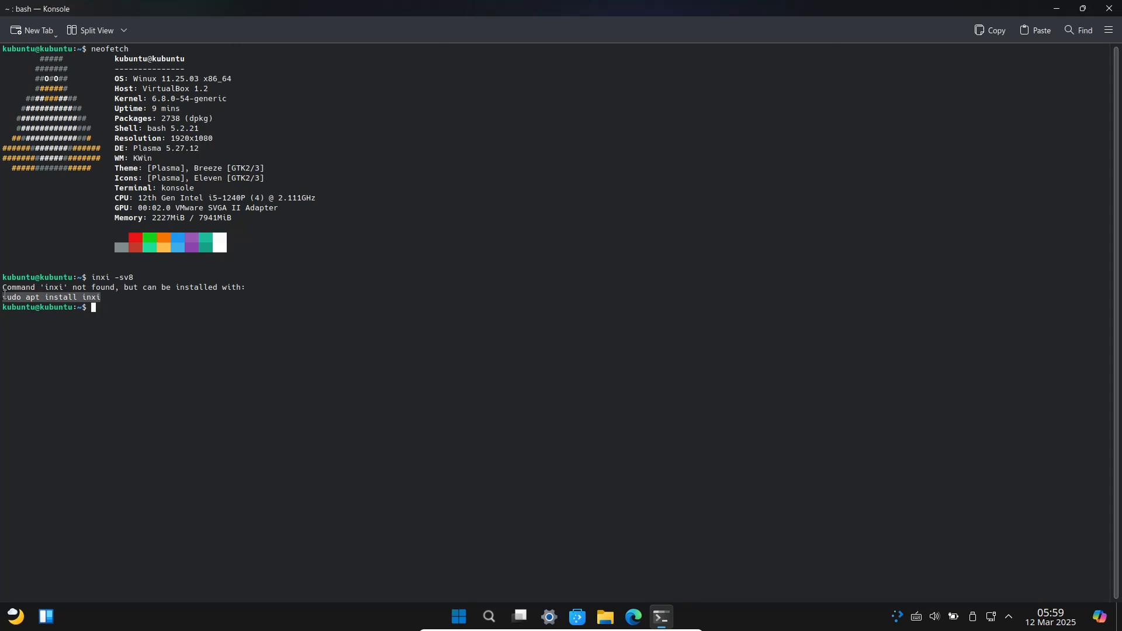
{"action": "mouse_move", "coordinate": [105, 329]}
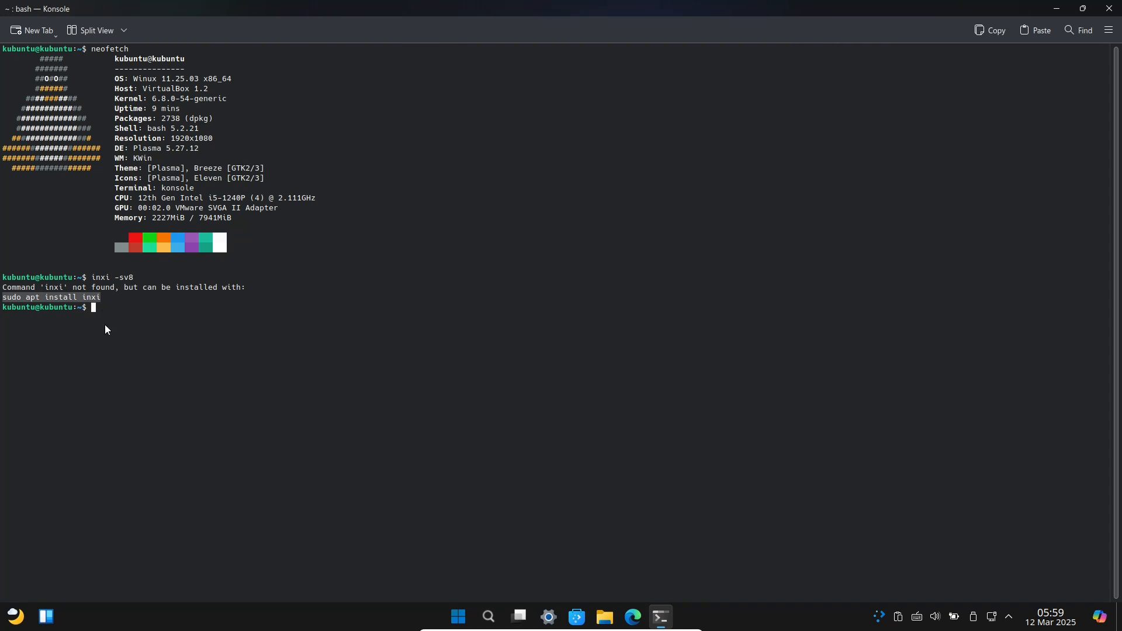
{"action": "key", "text": "Return"}
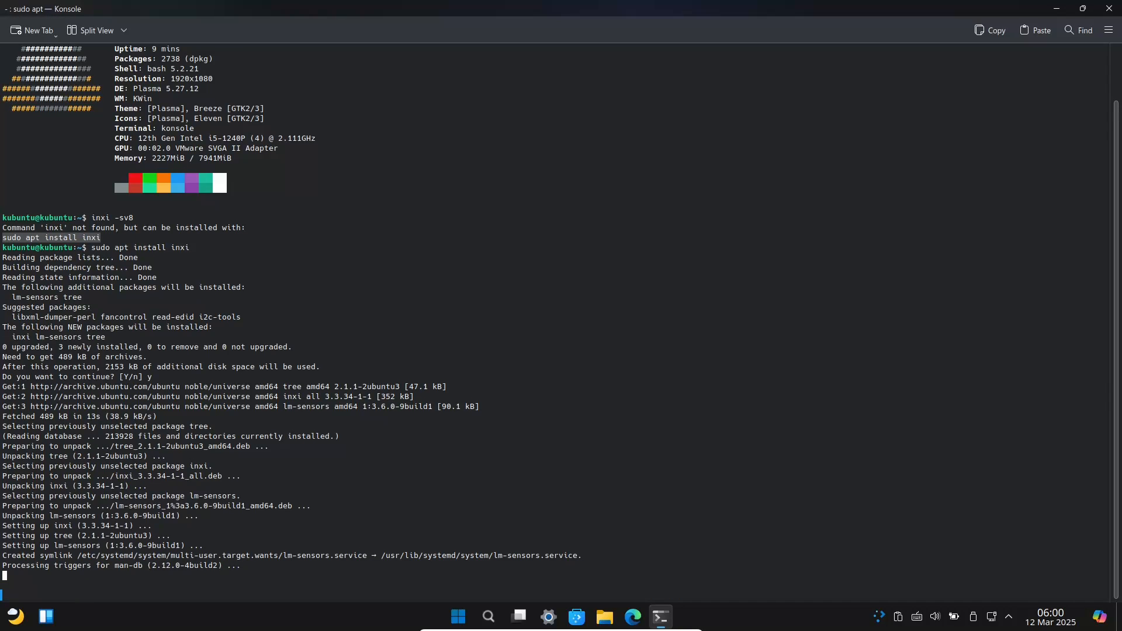
Run inxi -sv8, scroll through its detailed report, then close Konsole.
{"action": "type", "text": "inxi -sv"}
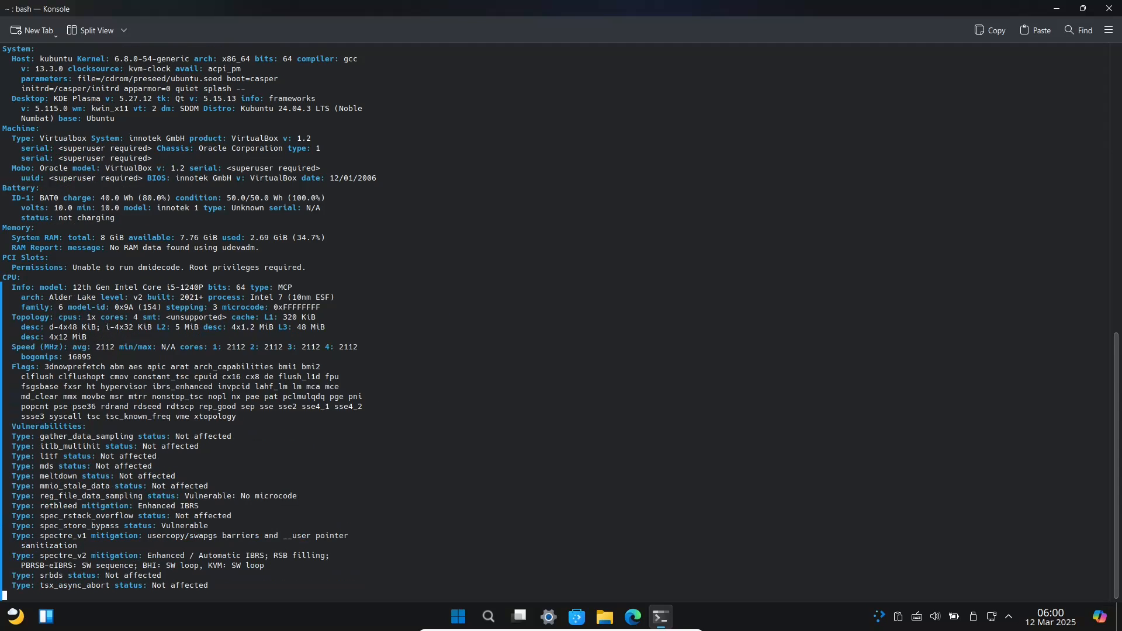
{"action": "scroll", "scroll_direction": "down", "scroll_amount": 3}
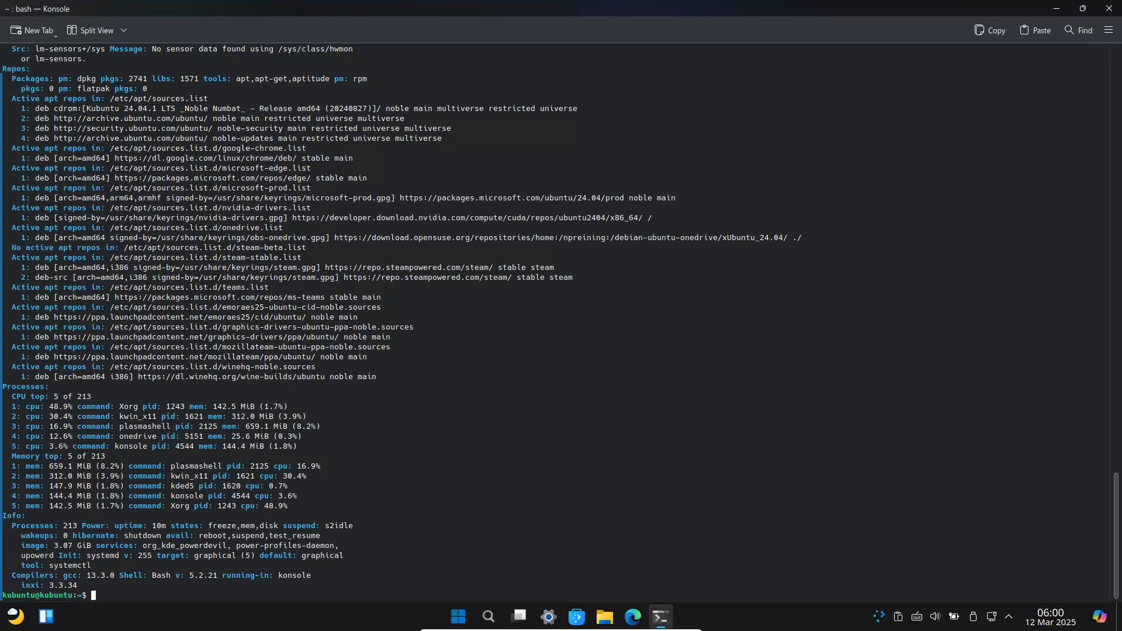
{"action": "type", "text": "cat /etc"}
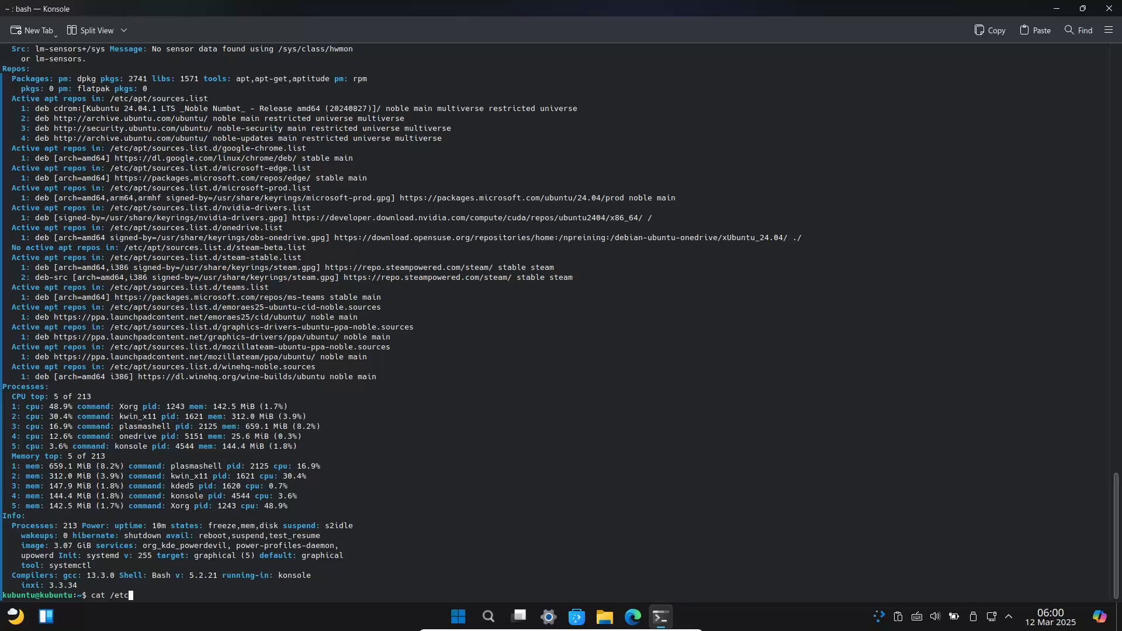
{"action": "key", "text": "Return"}
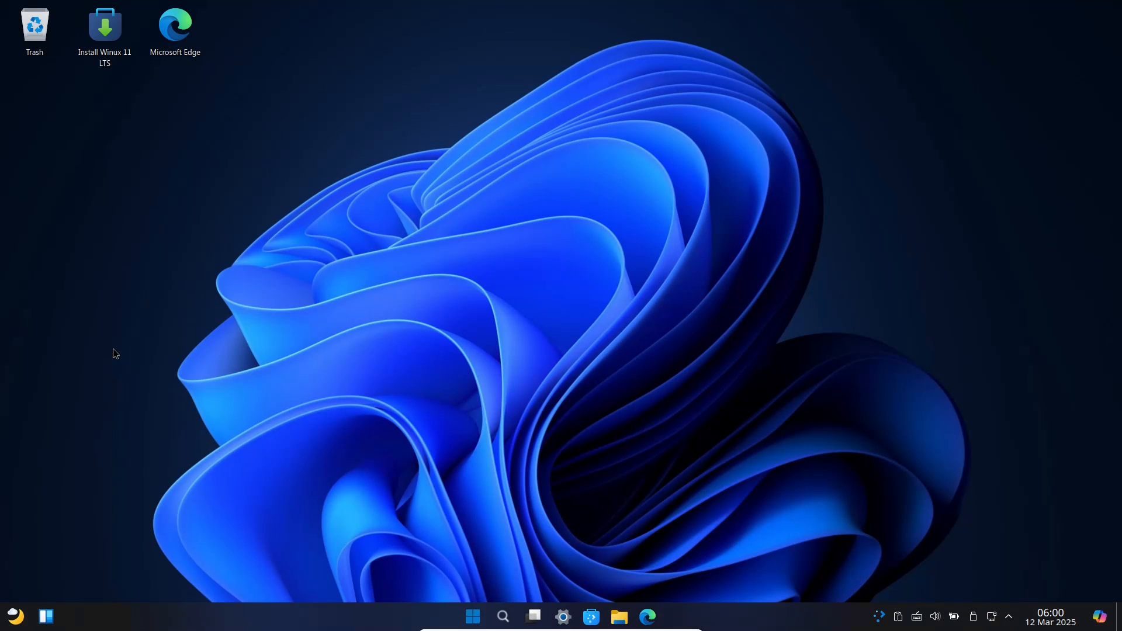
{"action": "mouse_move", "coordinate": [484, 608]}
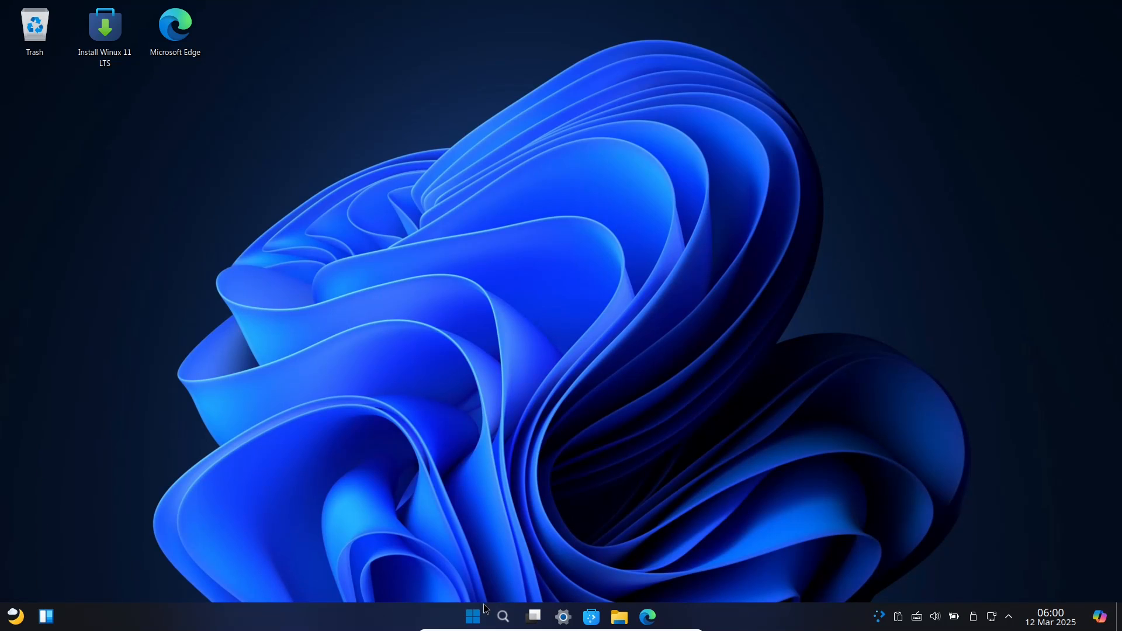
Open the Start menu from the taskbar to show pinned and recommended apps.
{"action": "left_click", "coordinate": [472, 616]}
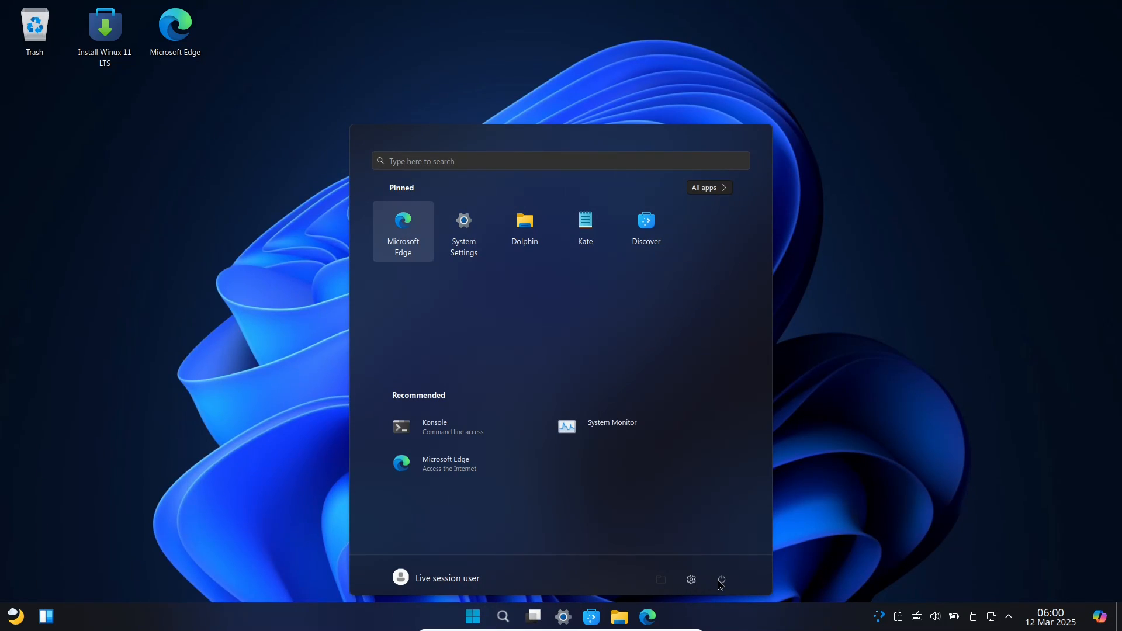